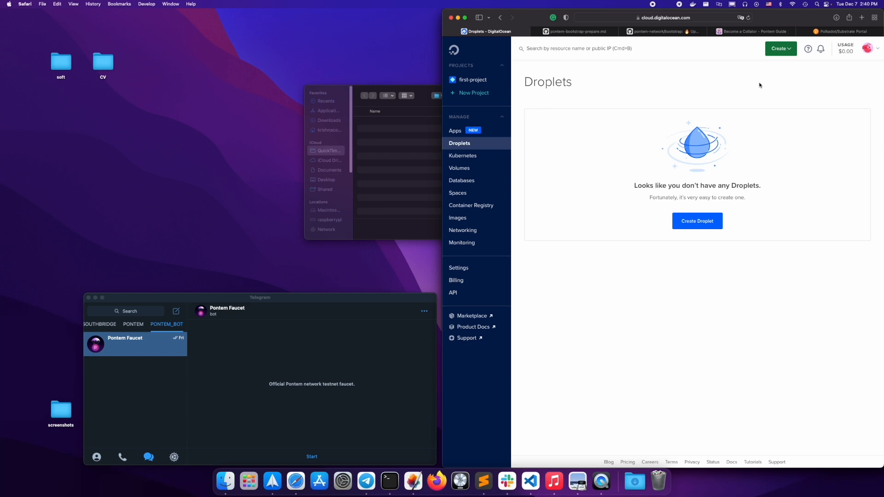
mouse_move(607, 91)
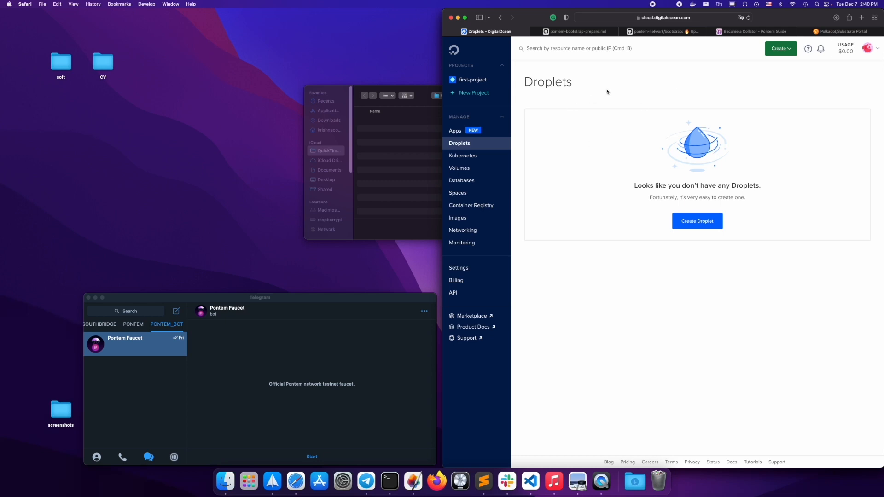
mouse_move(784, 59)
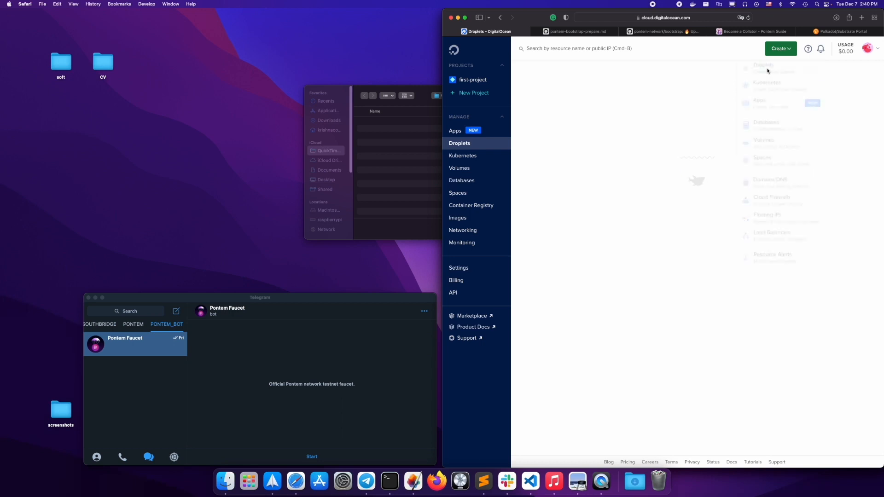
Start a new Ubuntu 20.04 droplet with the Basic Regular Intel $40/mo plan and a root password
click(779, 48)
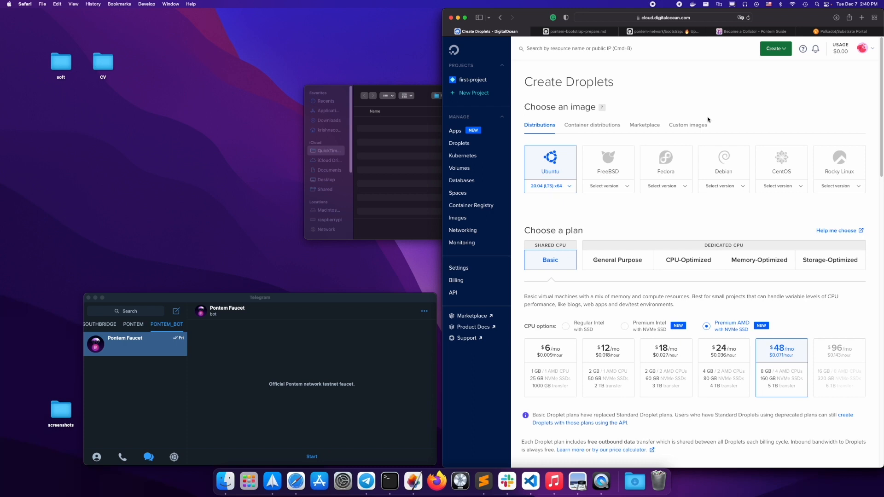
mouse_move(586, 198)
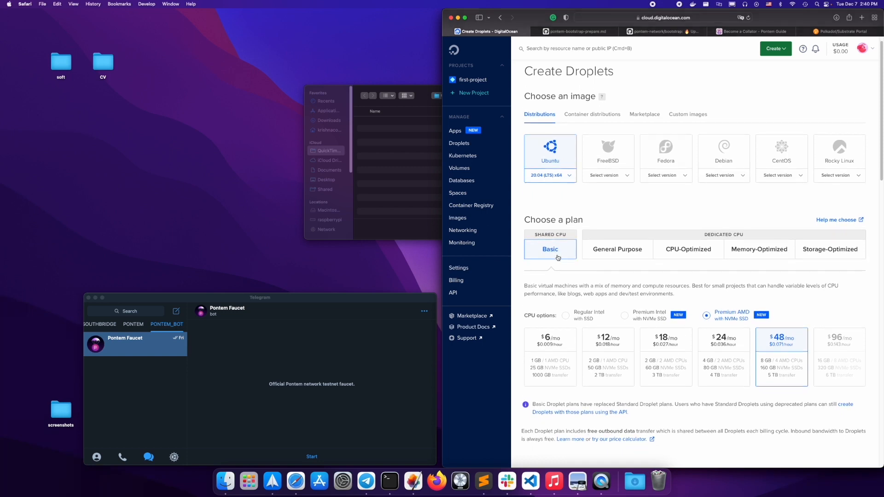
scroll(down, 3)
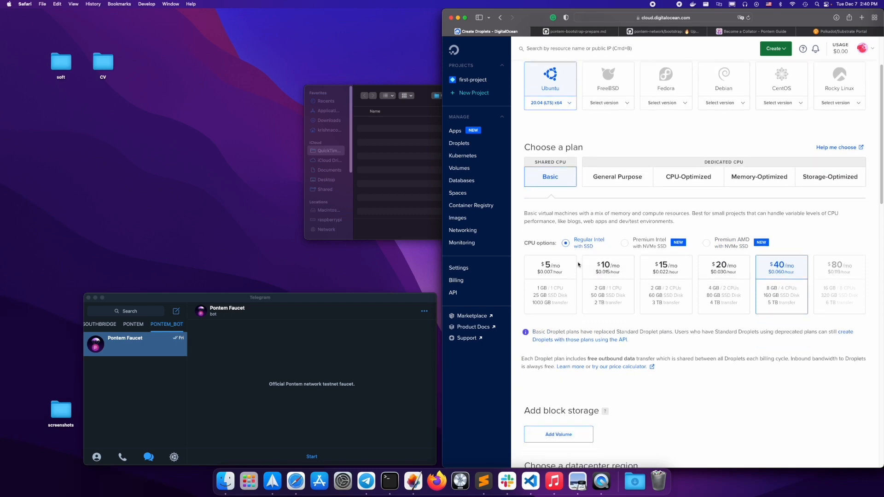
mouse_move(782, 304)
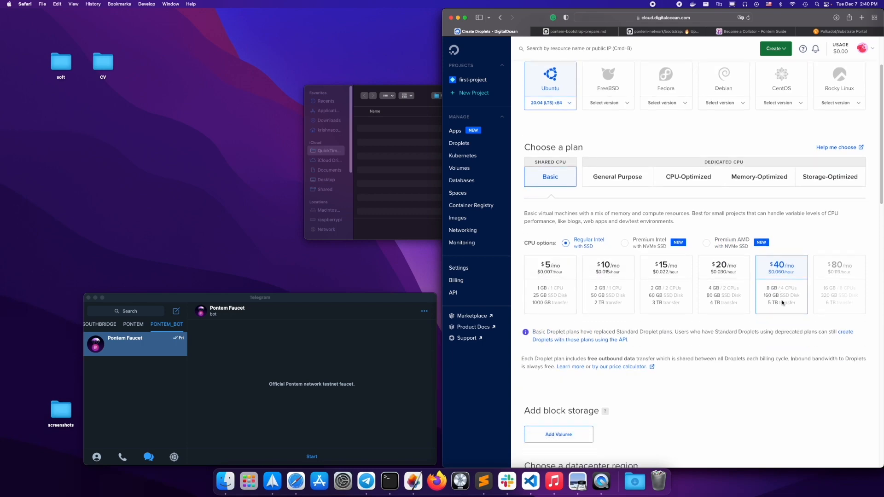
scroll(down, 3)
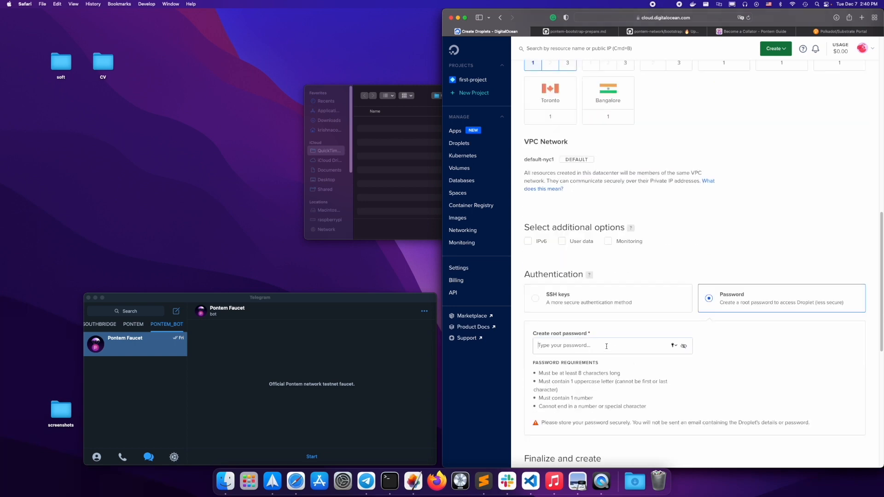
text(••)
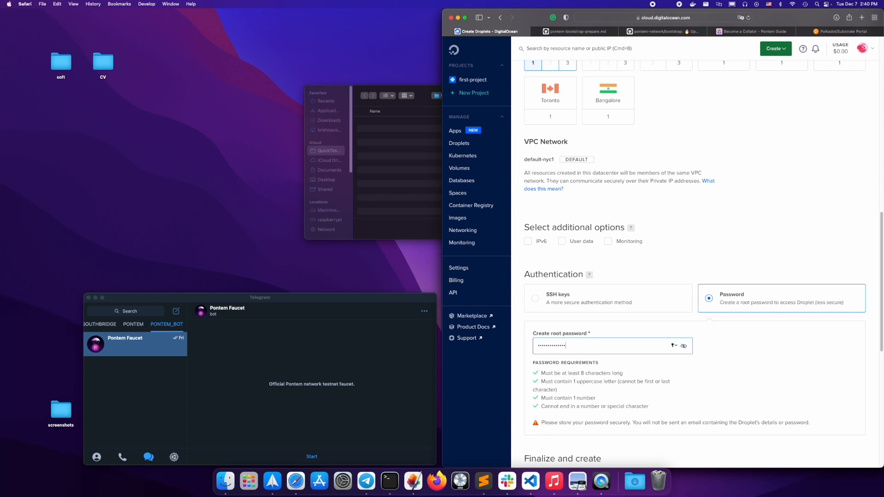
Set the droplet hostname to pontem-node
scroll(down, 3)
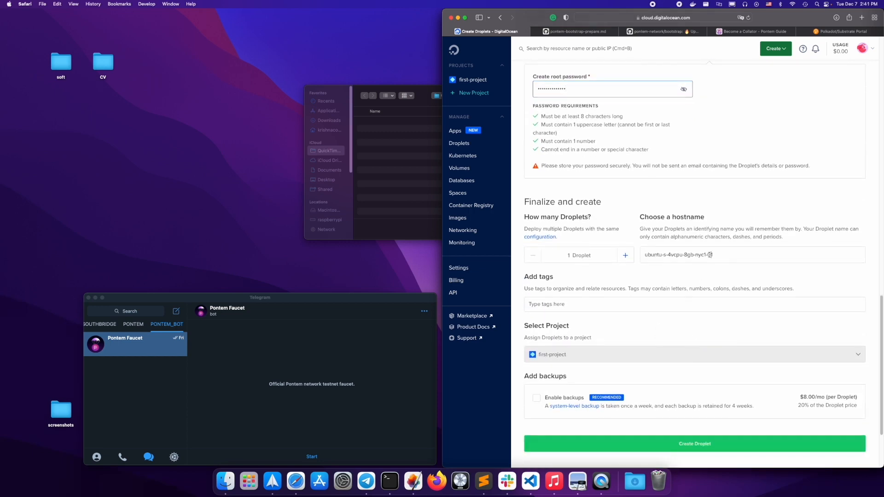
text(pontem-)
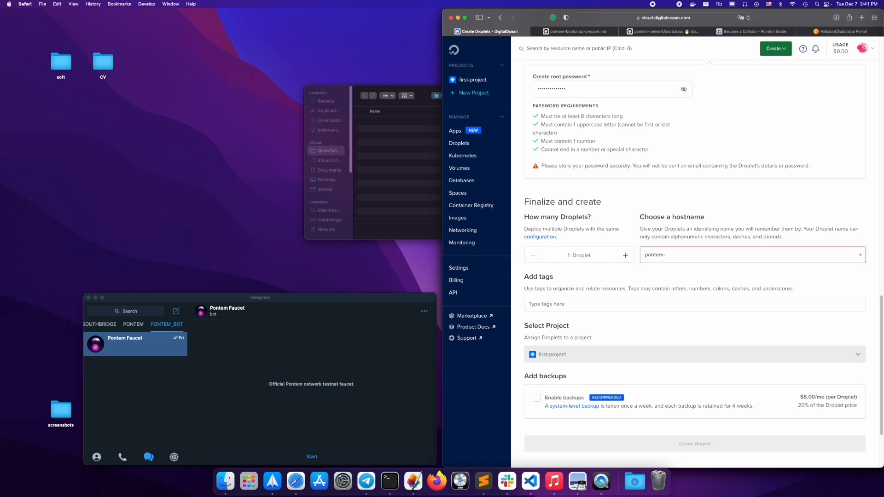
text(node)
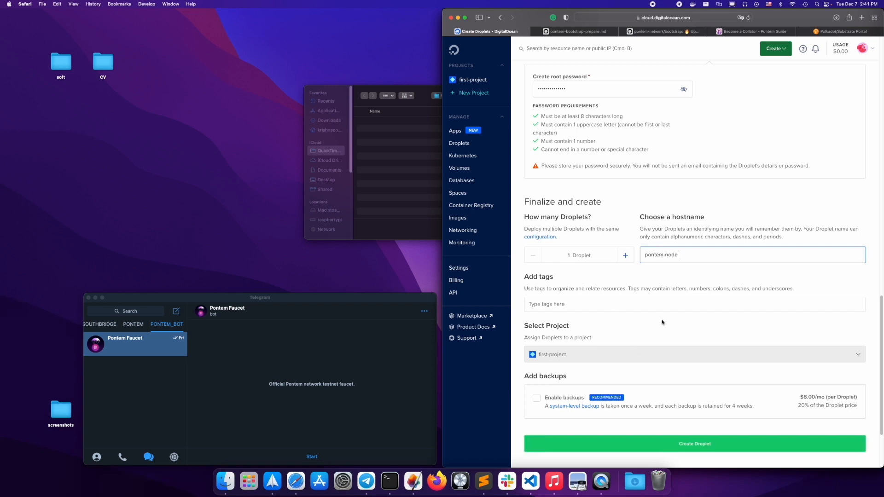
click(694, 443)
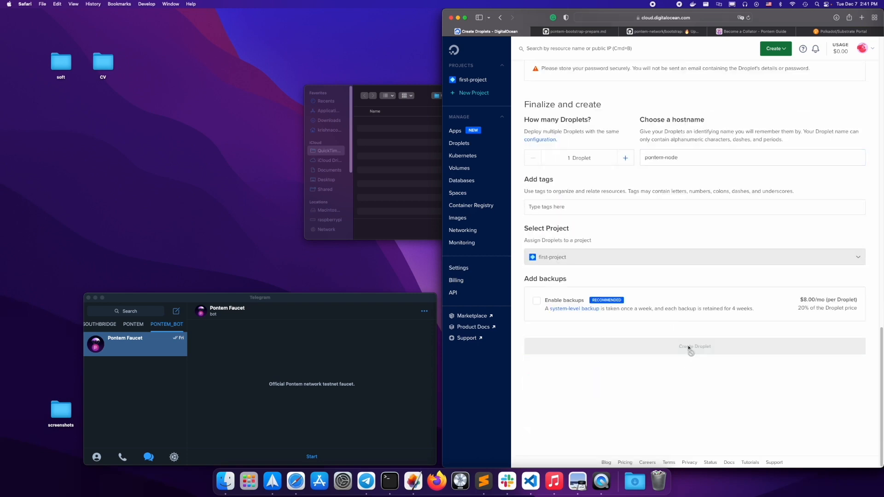
Create the pontem-node droplet and note its public IP in Sublime Text
click(694, 346)
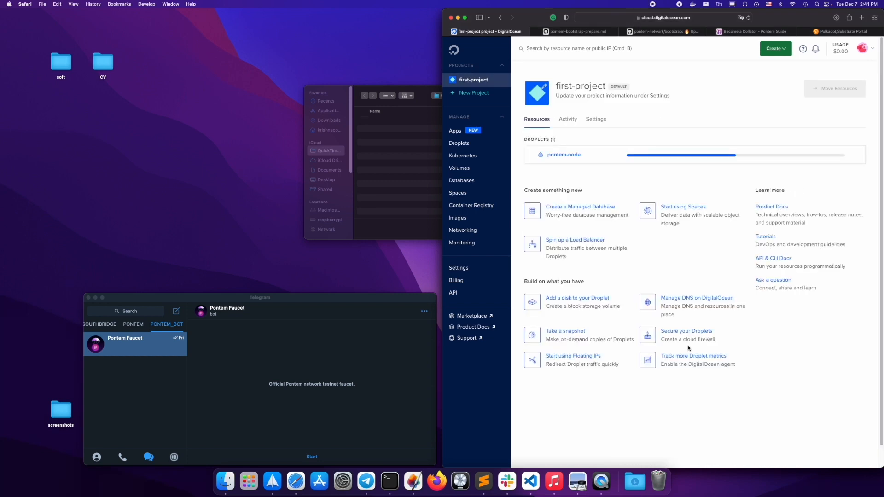
mouse_move(685, 274)
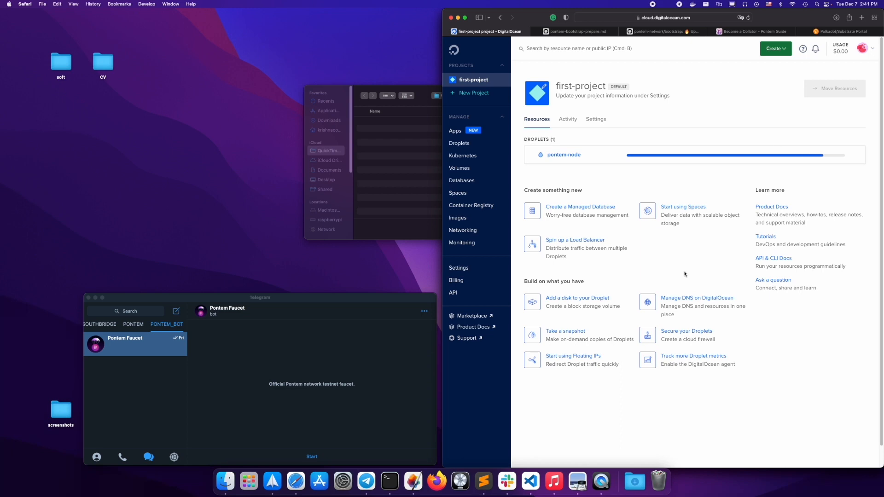
mouse_move(663, 274)
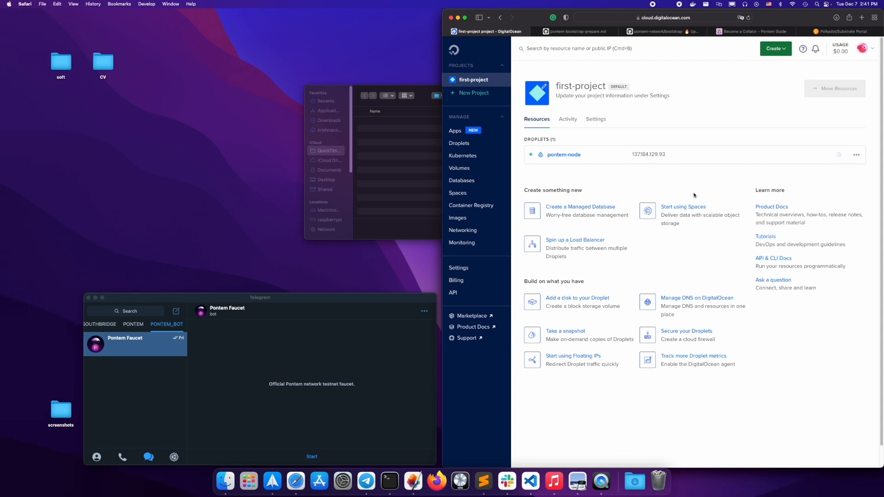
mouse_move(634, 158)
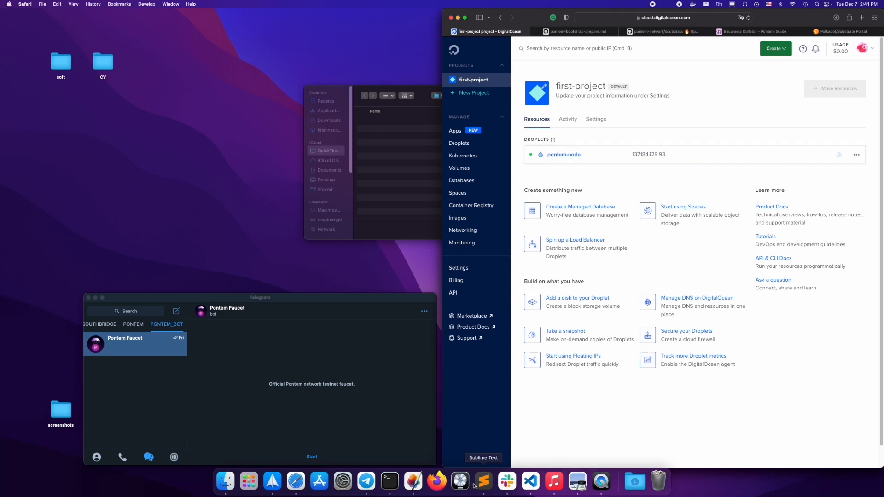
click(482, 480)
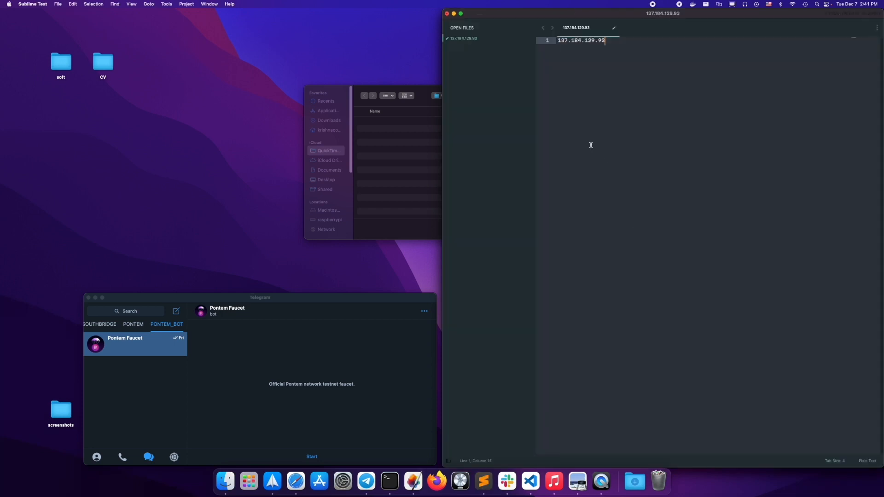
click(295, 482)
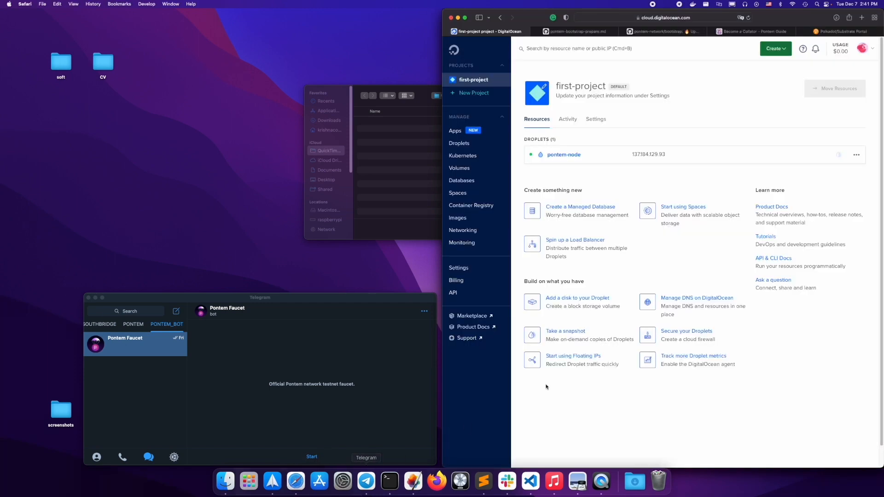
Launch the browser Droplet Console for pontem-node from its actions menu
click(856, 155)
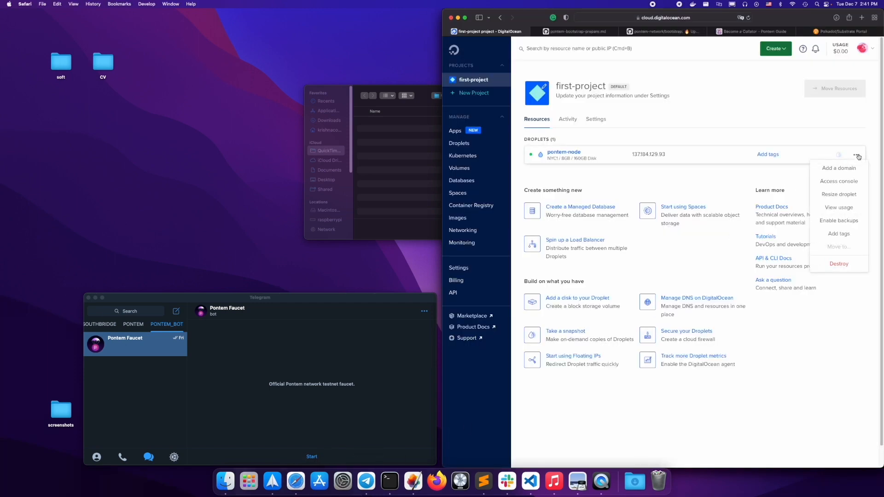
click(838, 182)
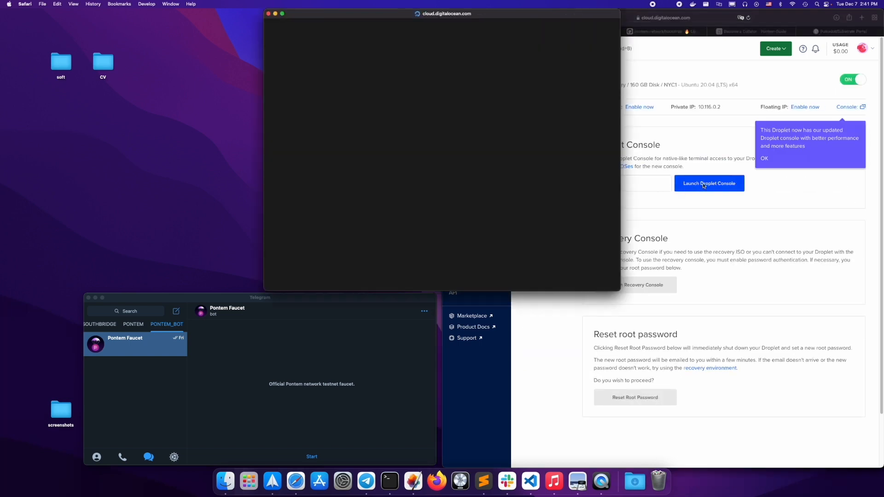
click(708, 183)
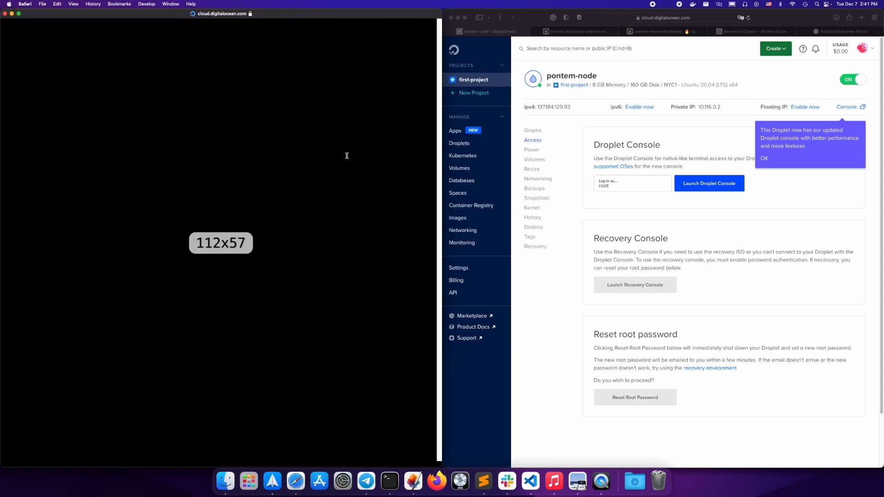
mouse_move(299, 16)
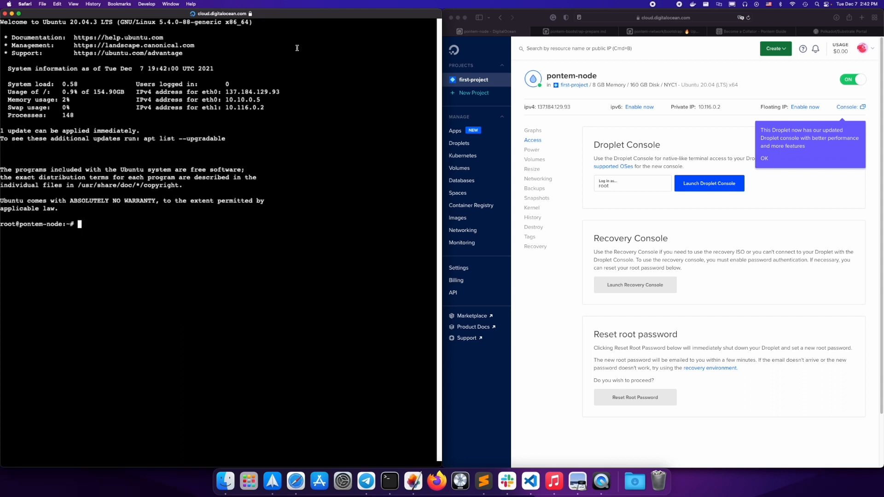
mouse_move(400, 119)
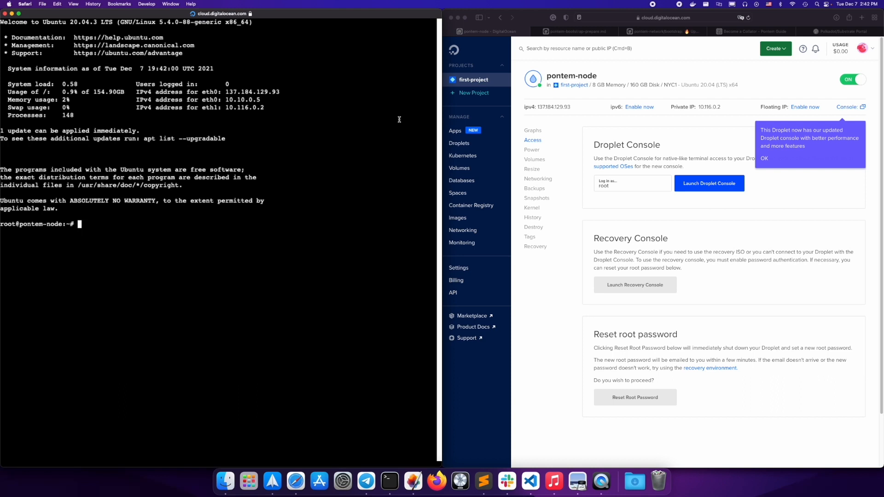
mouse_move(308, 169)
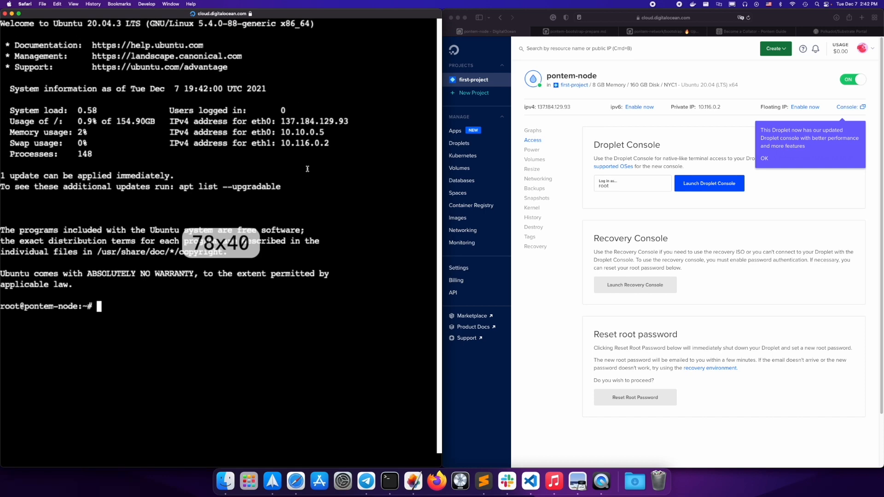
Run the gist's init update/install commands and the get-docker install script in the console
click(575, 32)
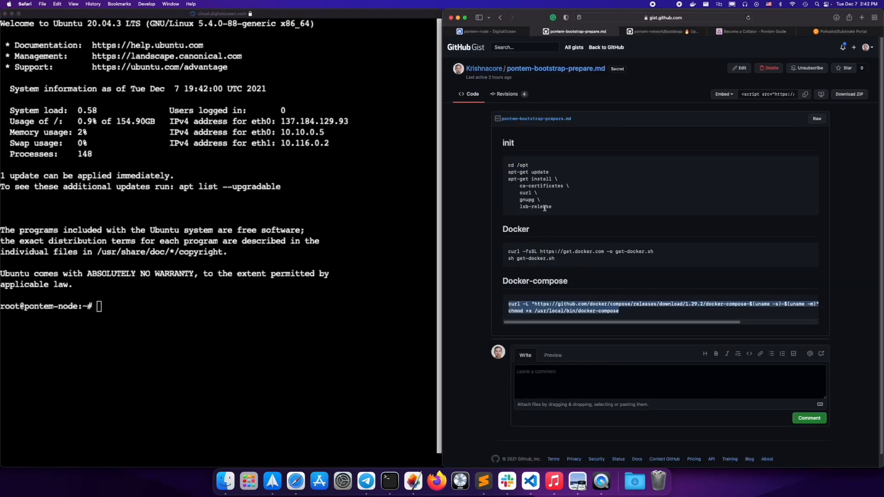
drag(508, 165, 539, 200)
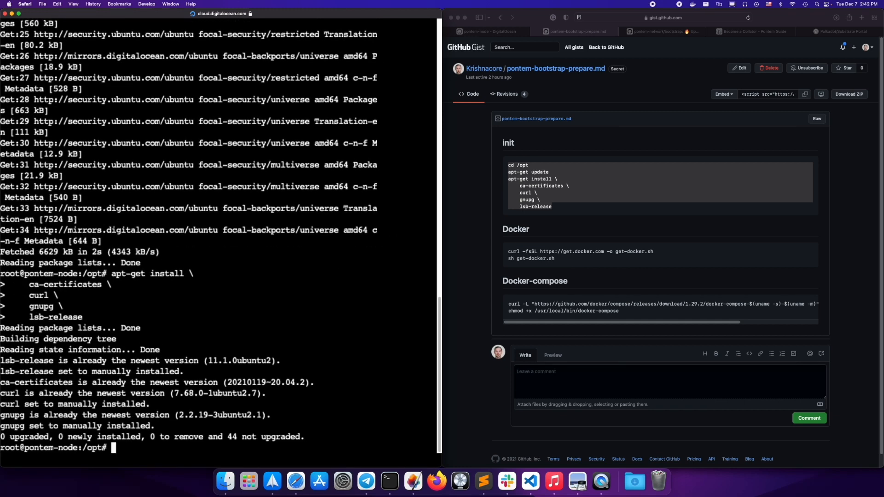
drag(509, 165, 552, 206)
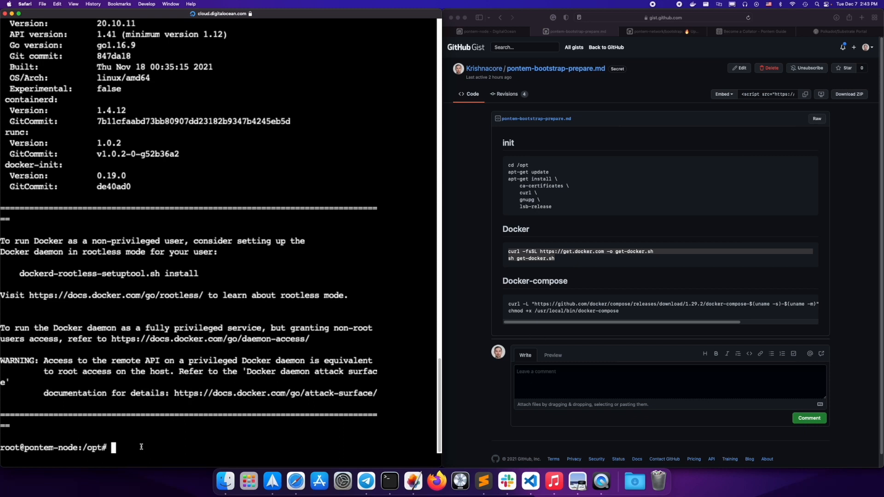
Verify Docker 20.10.11 and docker-compose 1.29.2 with their version commands
text(docke)
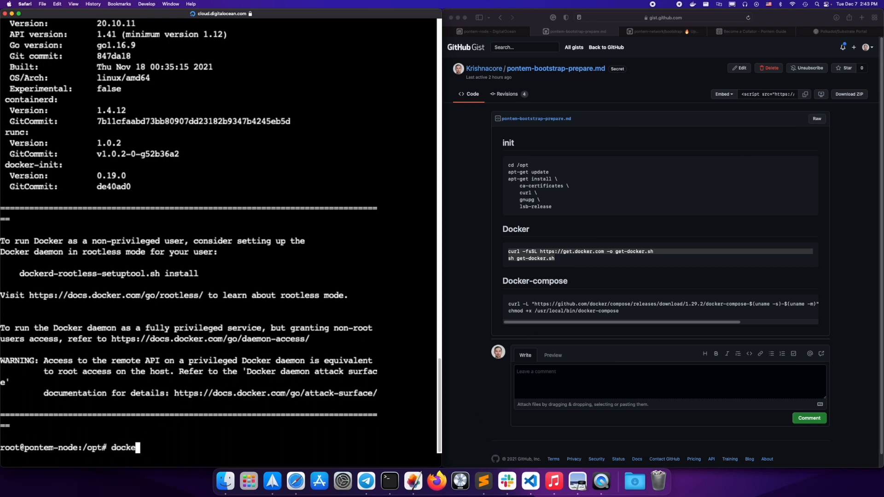
text(" -")
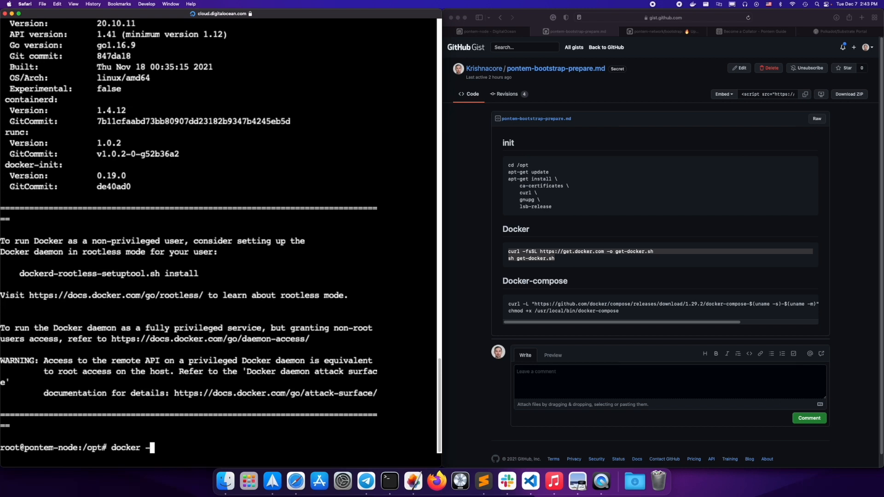
text(-version)
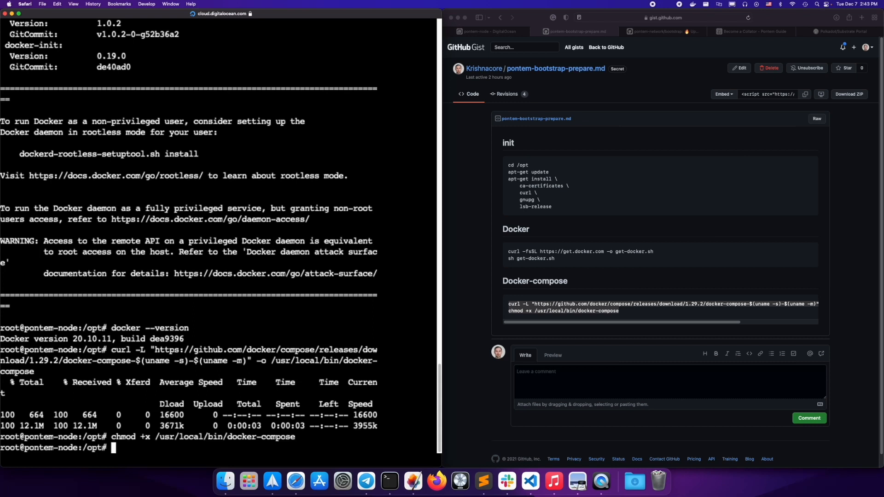
text(docker)
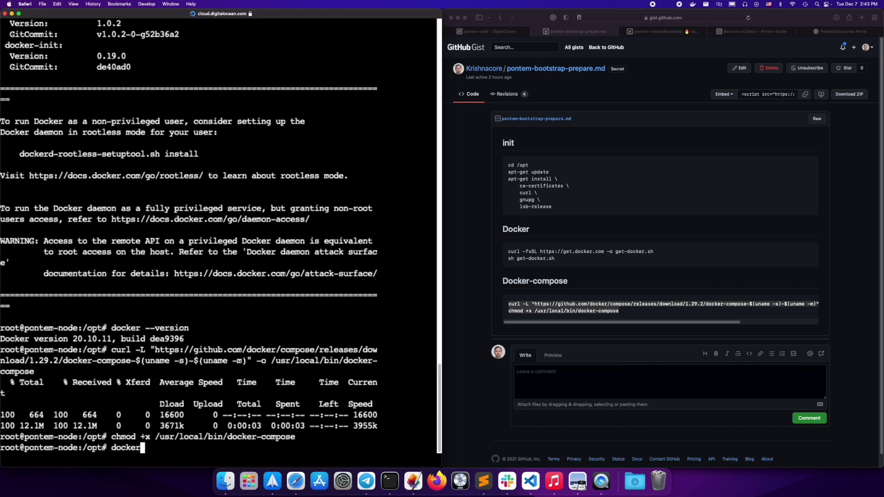
text(-compose)
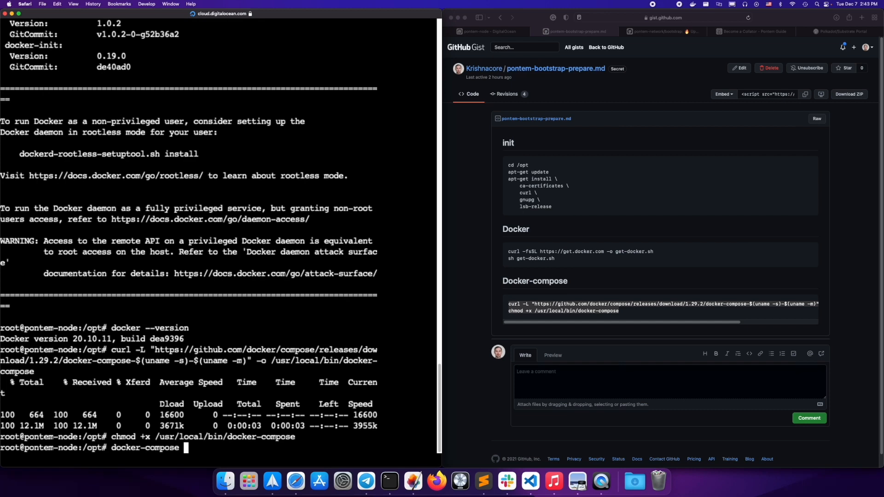
text(version)
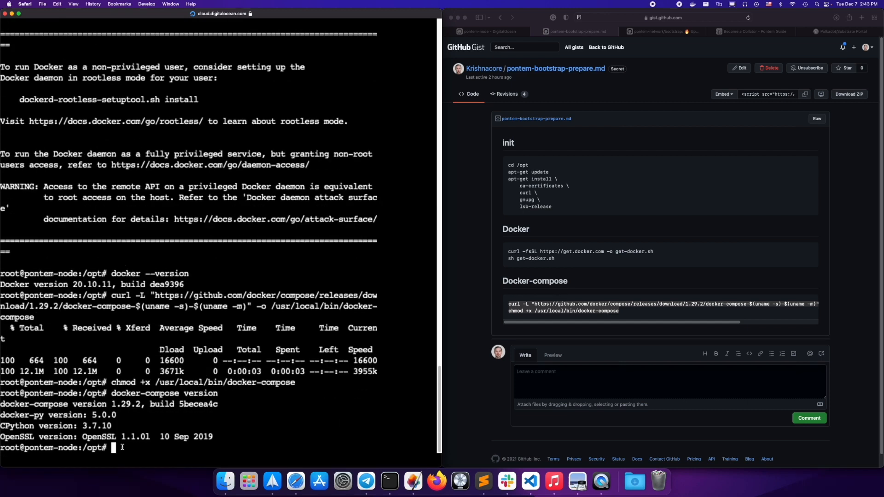
mouse_move(287, 412)
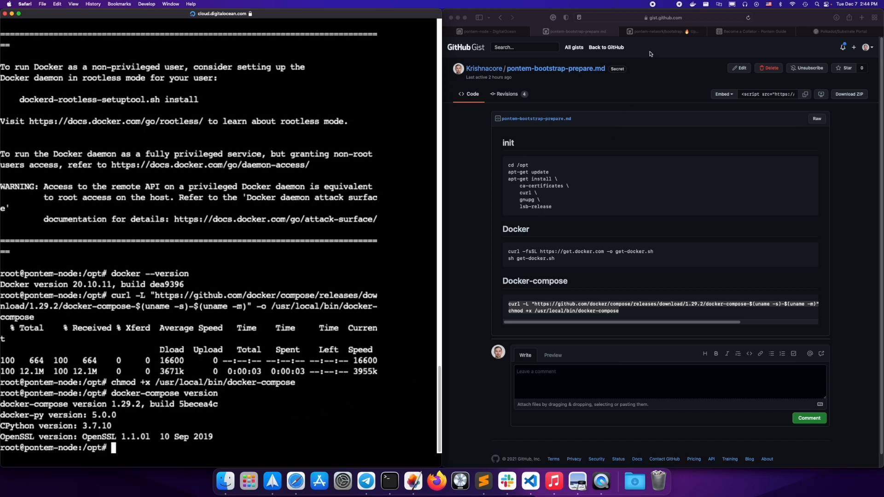
Clone pontem-bootstrap from the readme, create .env from .env.testnet, and grab the build command
click(664, 31)
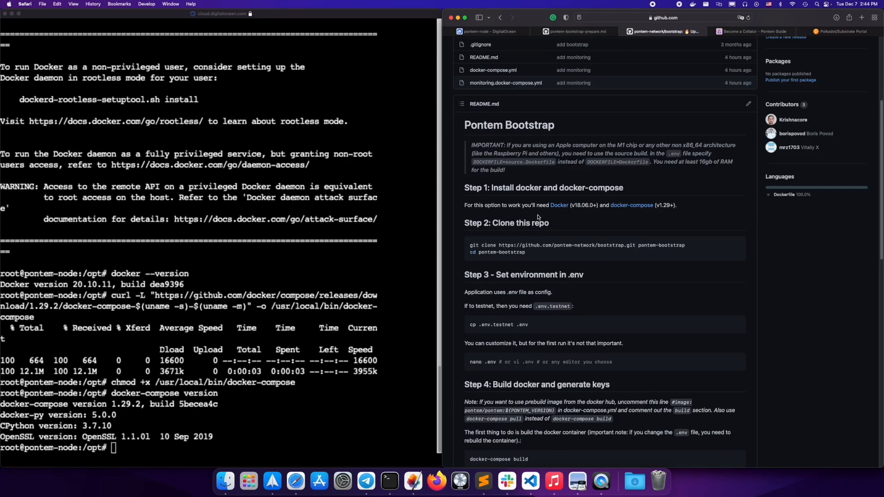
mouse_move(607, 252)
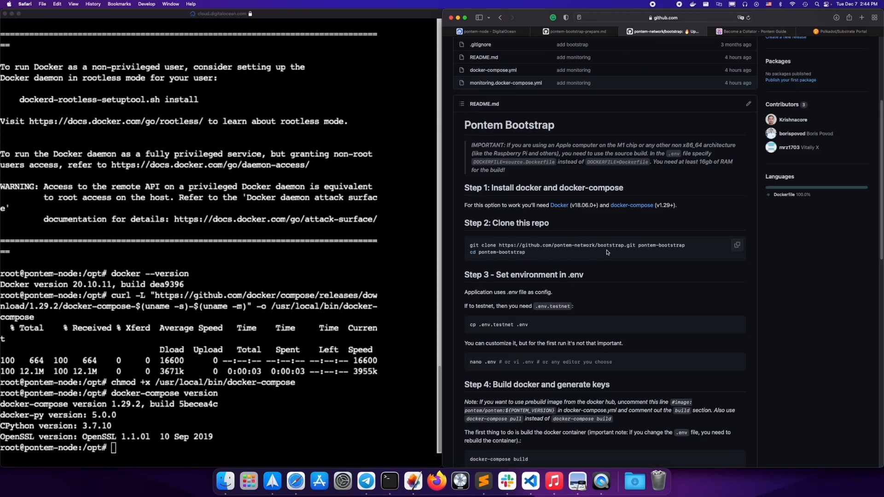
mouse_move(519, 215)
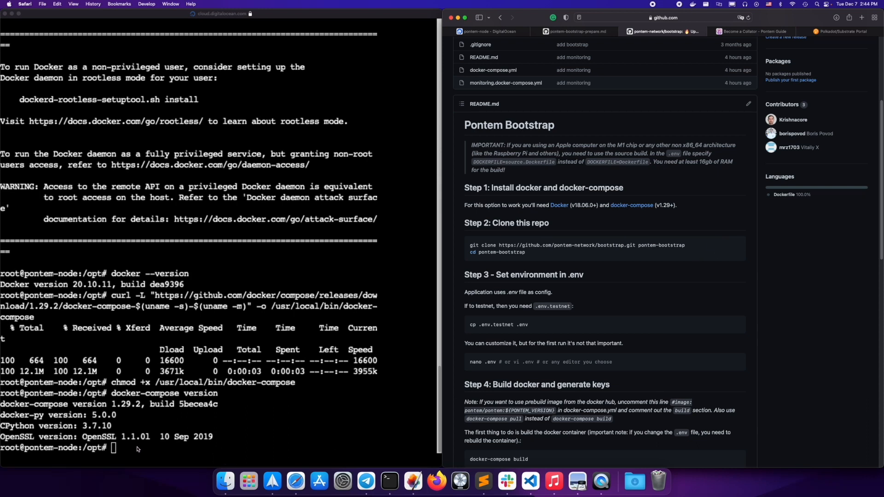
text(git clone https://github.com/pontem-network/bootstrap.git pontem-bootstrap)
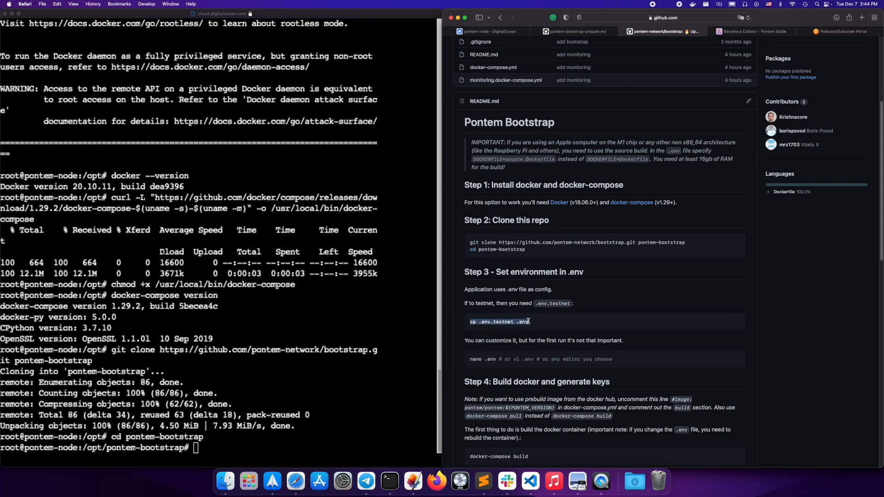
text(cp .env.testnet .env)
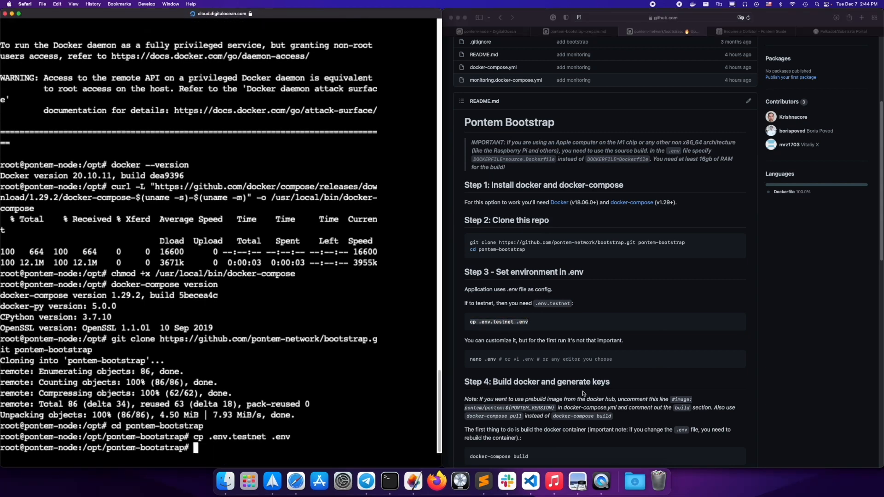
scroll(down, 3)
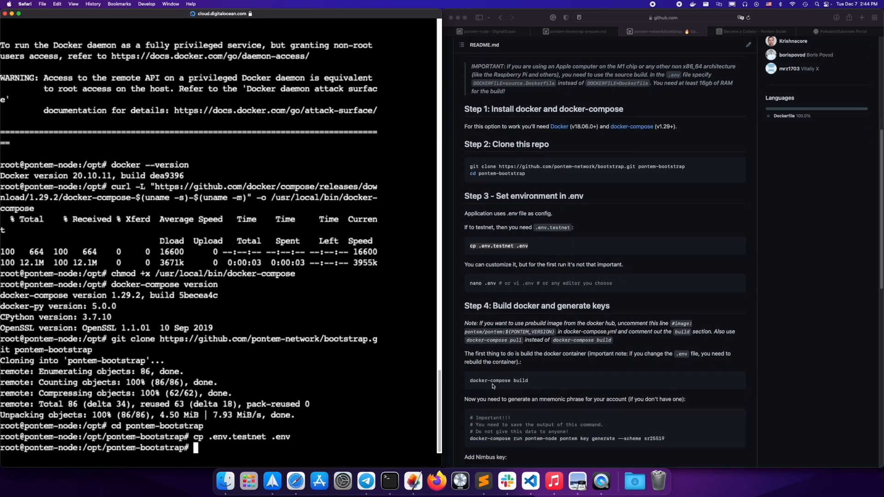
double_click(491, 380)
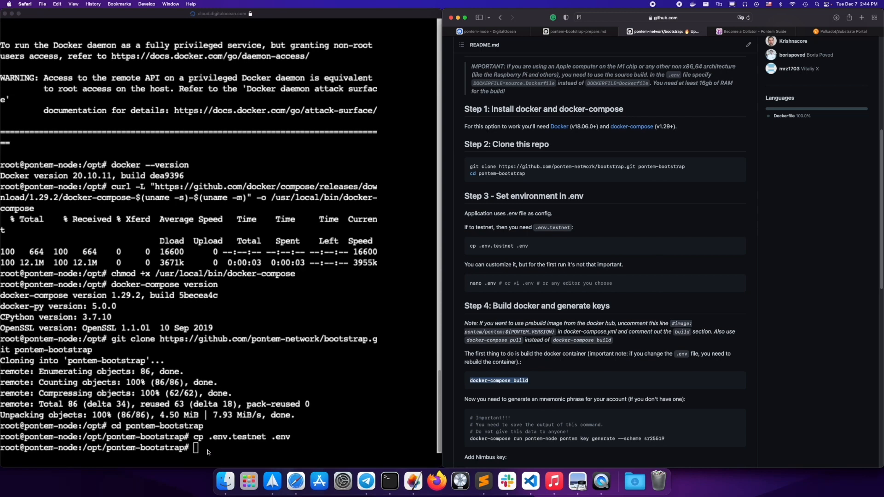
Run docker-compose build and enter the sr25519 key generate command
text(docker-compose build)
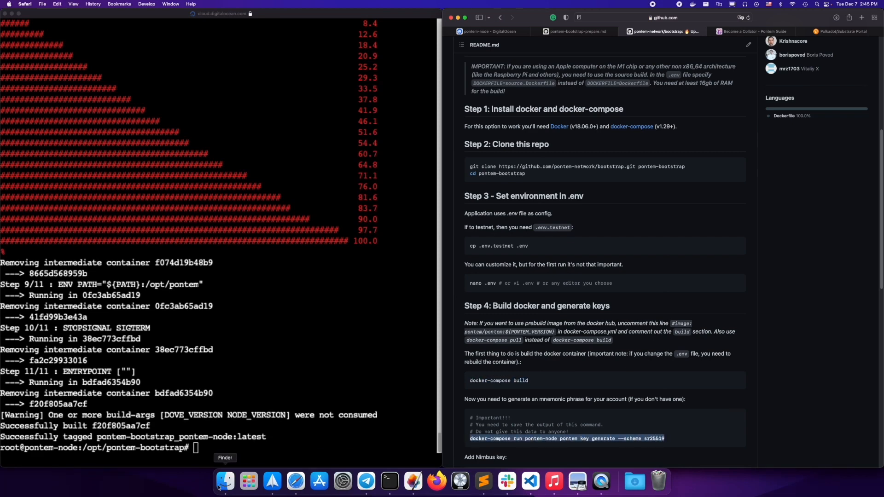
text(docker-compose run pontem-node pontem key generate --scheme sr25519)
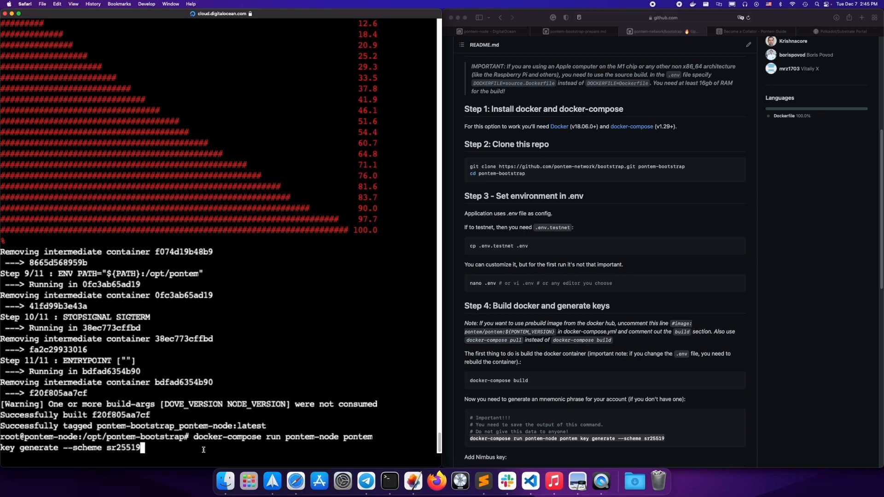
Run the sr25519 key generation and copy the secret phrase and keys into Sublime Text
key(Return)
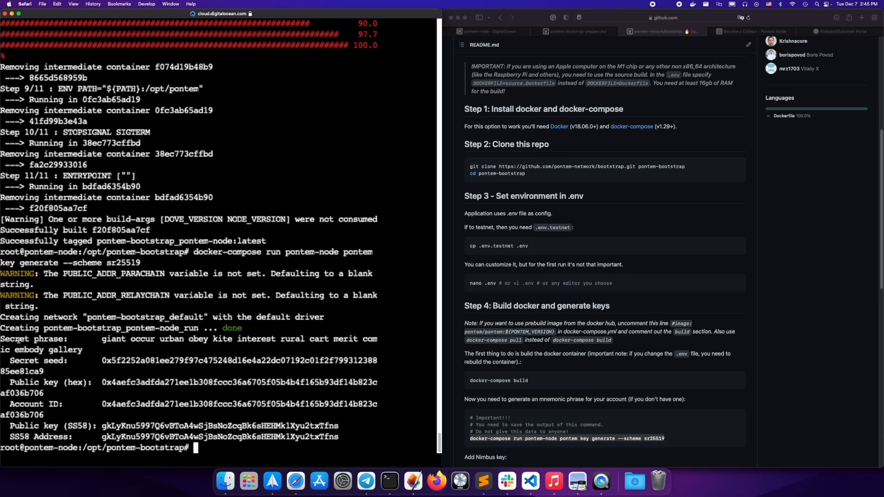
drag(2, 338, 339, 436)
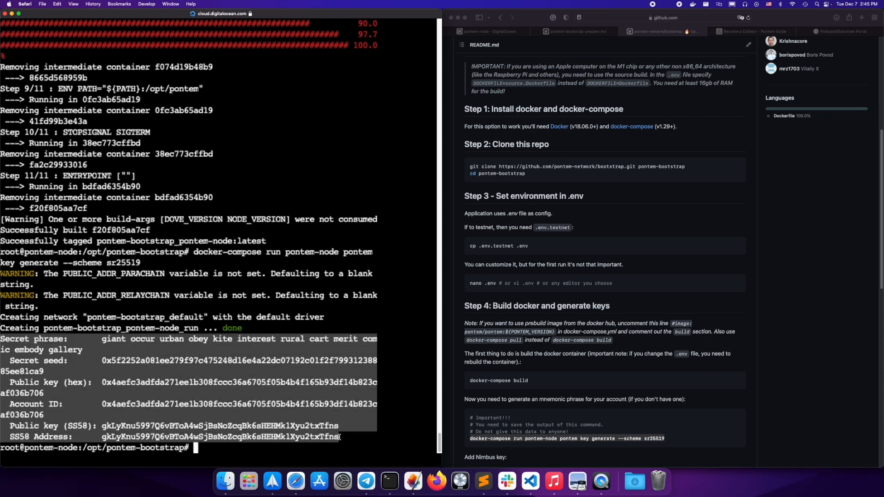
mouse_move(484, 480)
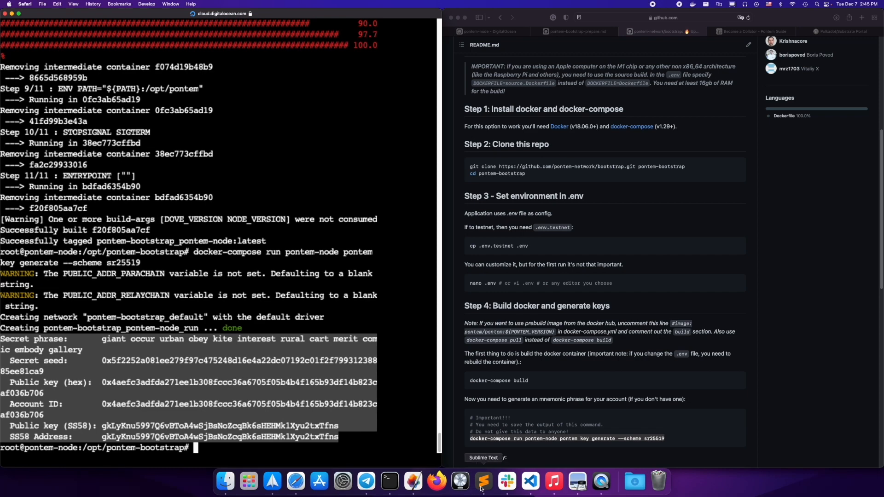
click(483, 480)
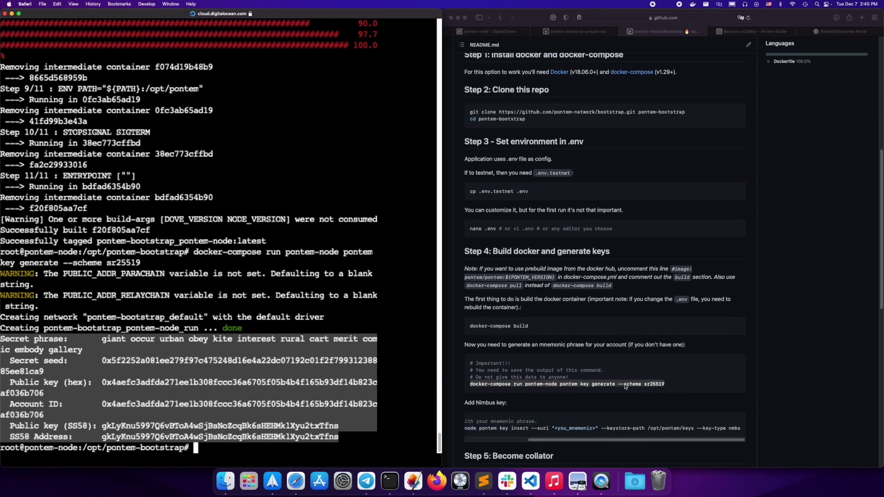
scroll(down, 3)
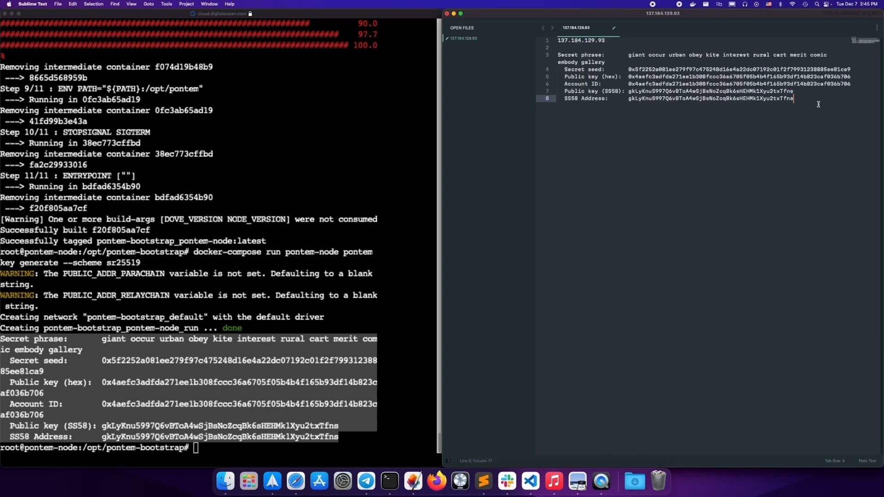
text(docker-compose run pontem-node pontem key insert --suri "<you_mnemonic>" --keystore-path /opt/pontem/keys --key-type nmbs)
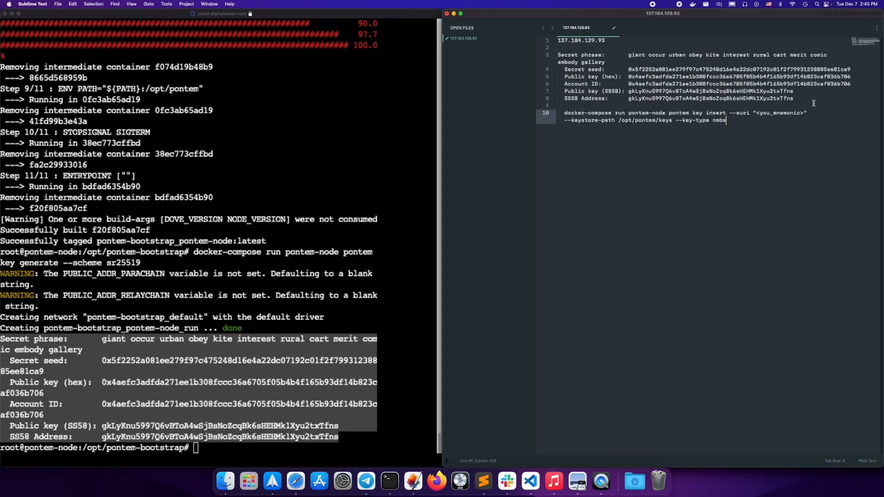
click(628, 55)
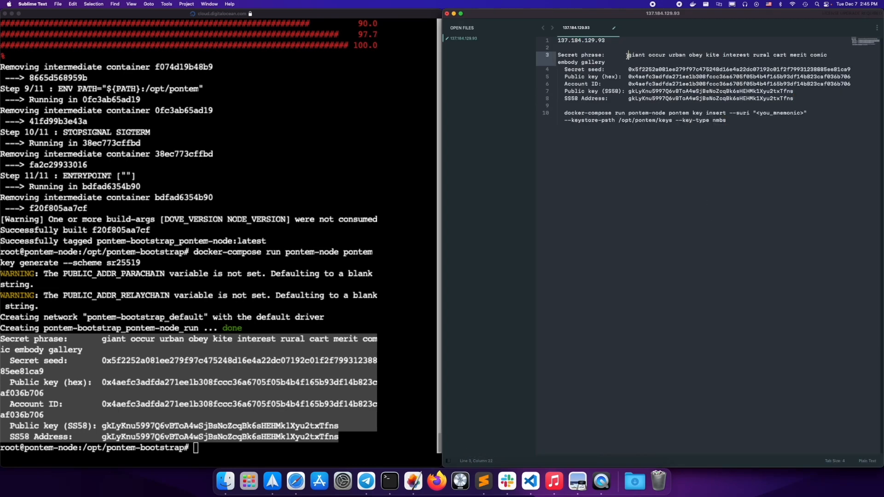
drag(627, 55, 604, 62)
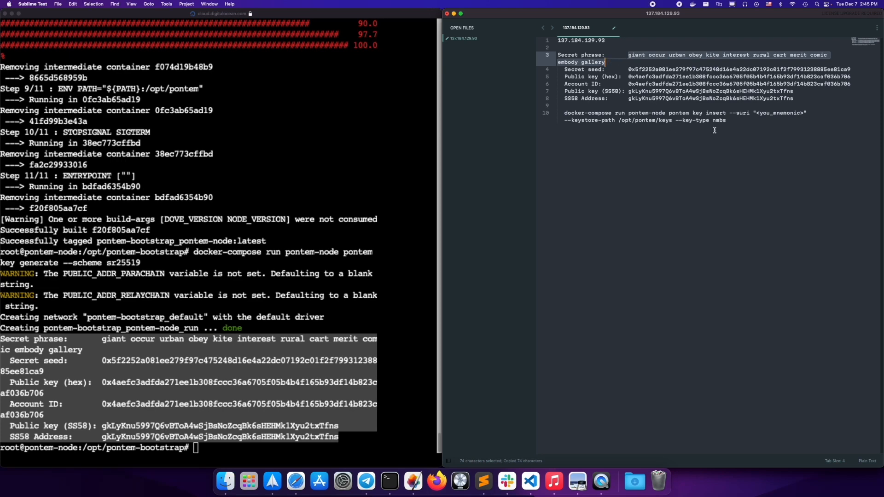
double_click(777, 112)
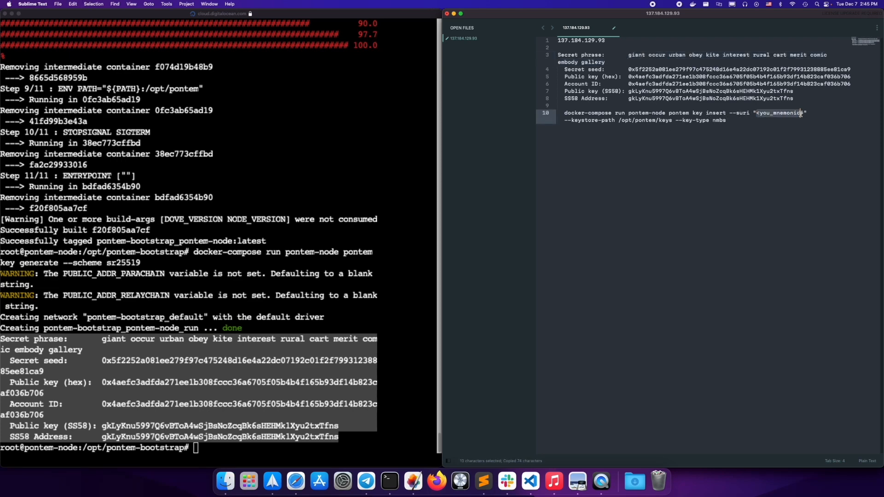
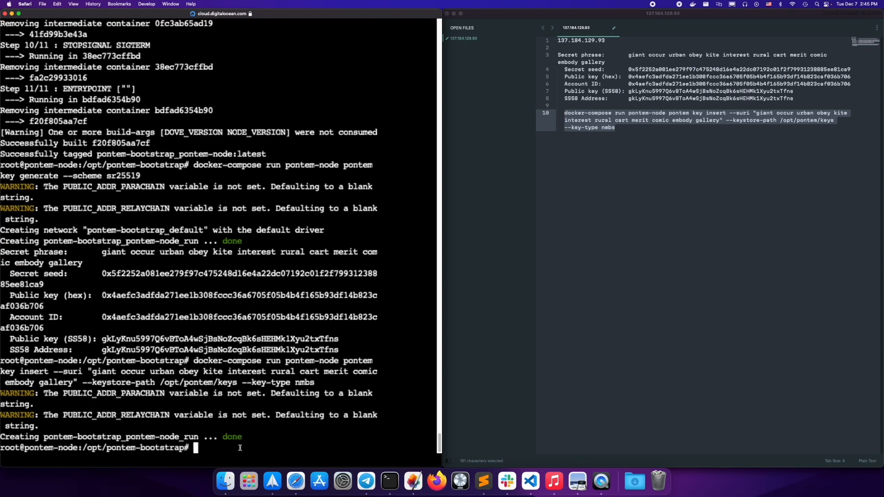
Scroll further down the Pontem Bootstrap readme
click(296, 480)
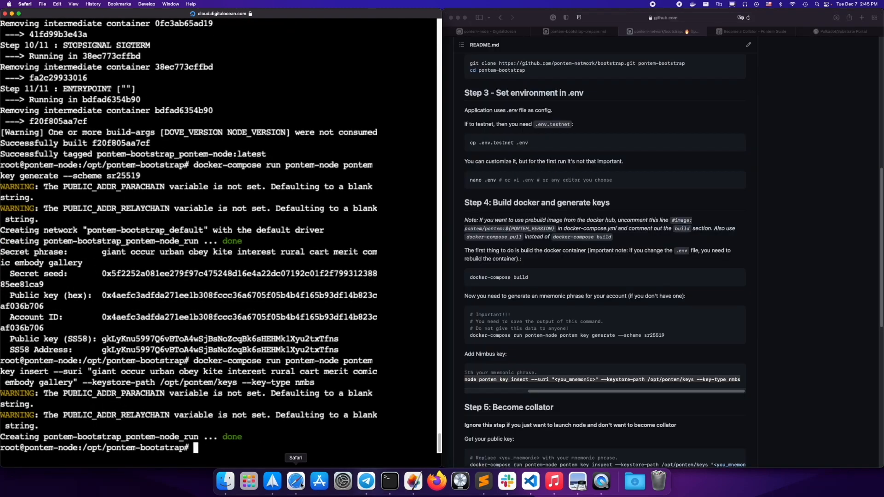
scroll(down, 3)
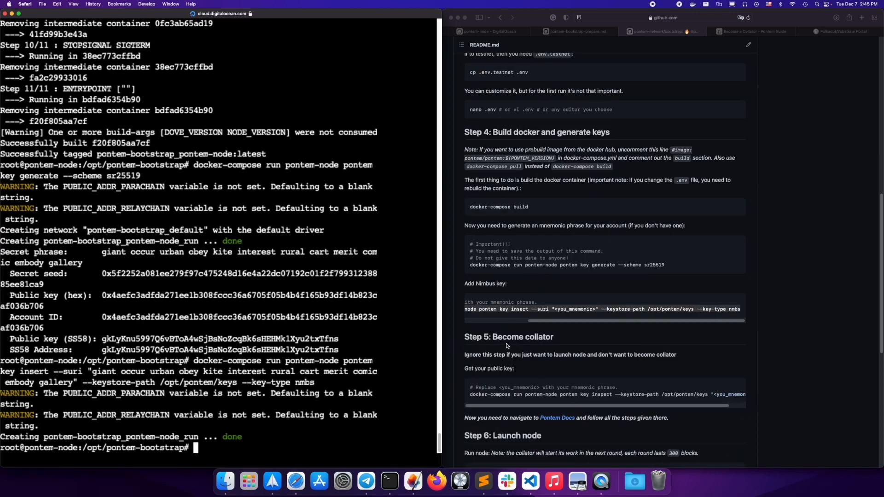
scroll(down, 3)
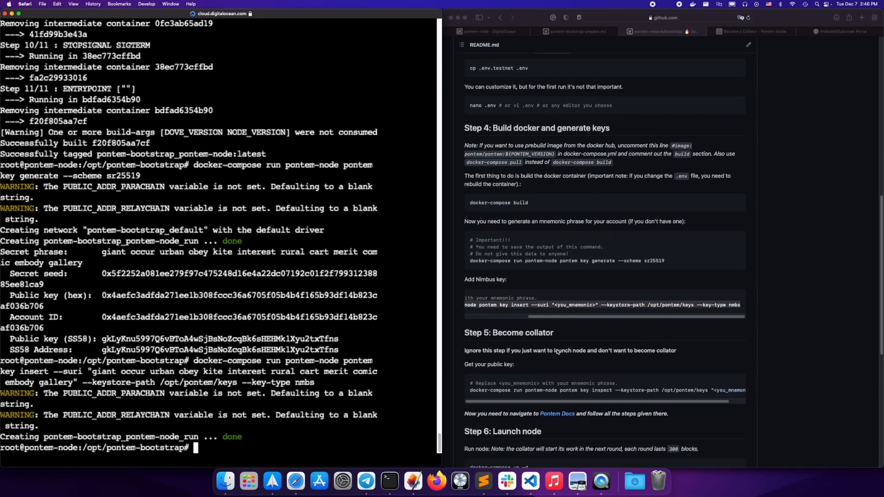
scroll(down, 3)
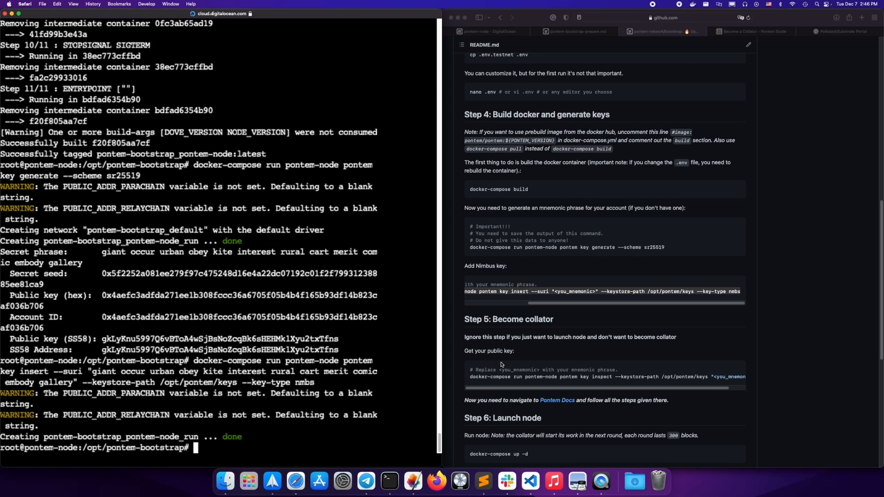
mouse_move(485, 381)
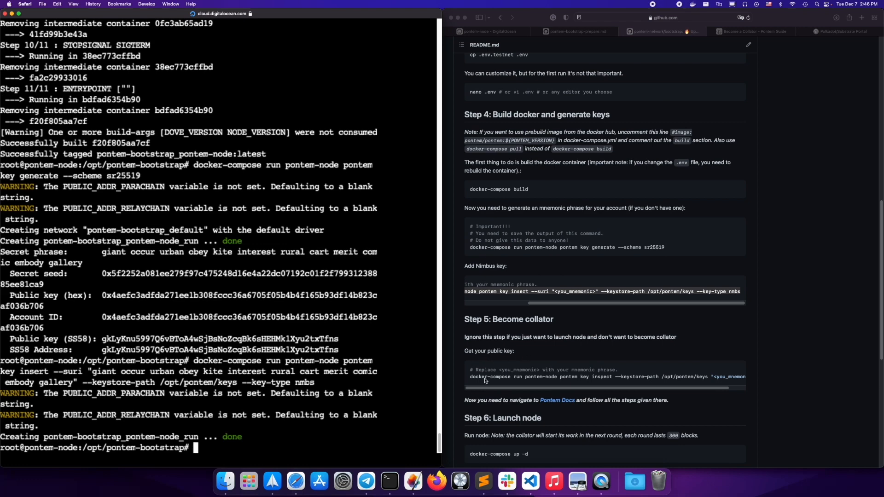
mouse_move(561, 295)
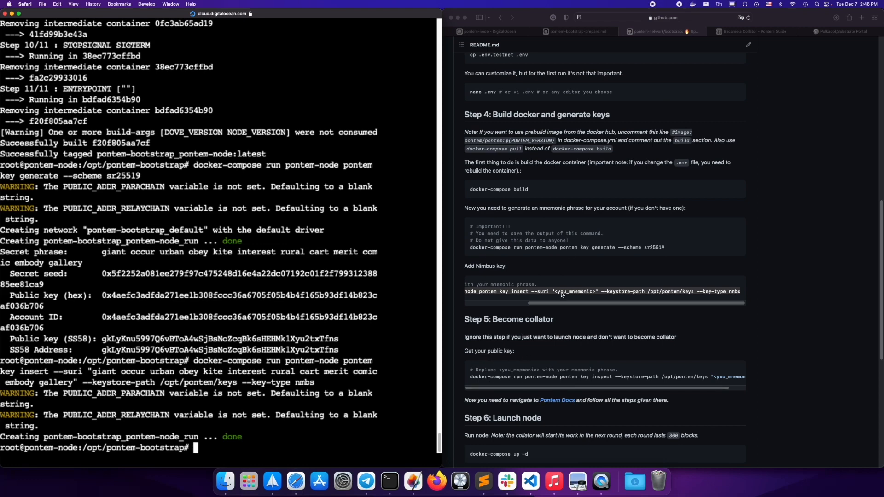
Scroll the Become a Collator guide to the 'Map author to your account id' section
click(749, 31)
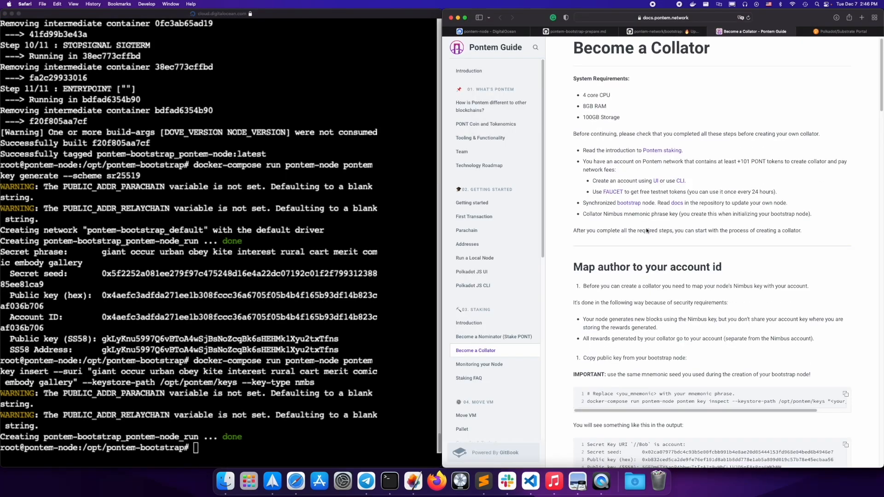
scroll(down, 3)
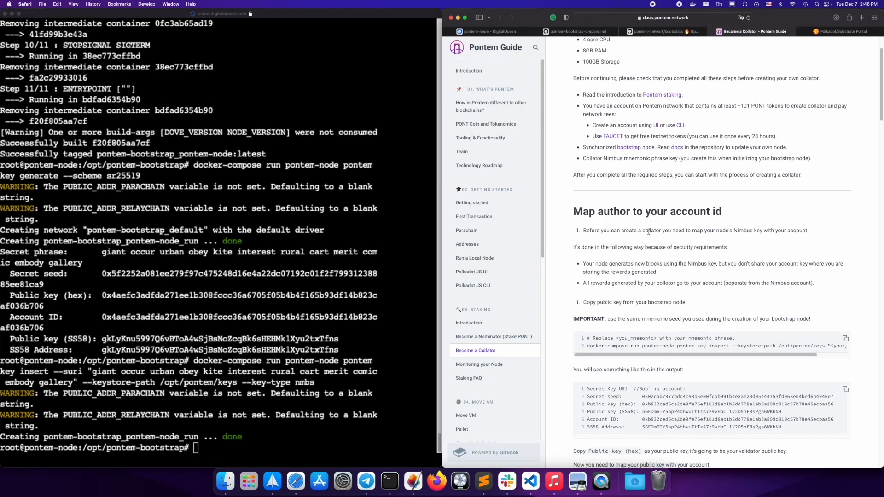
scroll(down, 3)
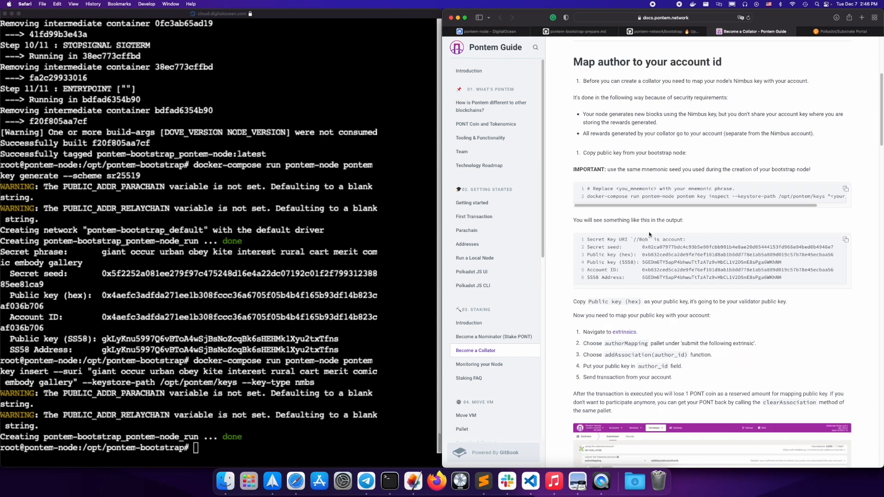
scroll(down, 3)
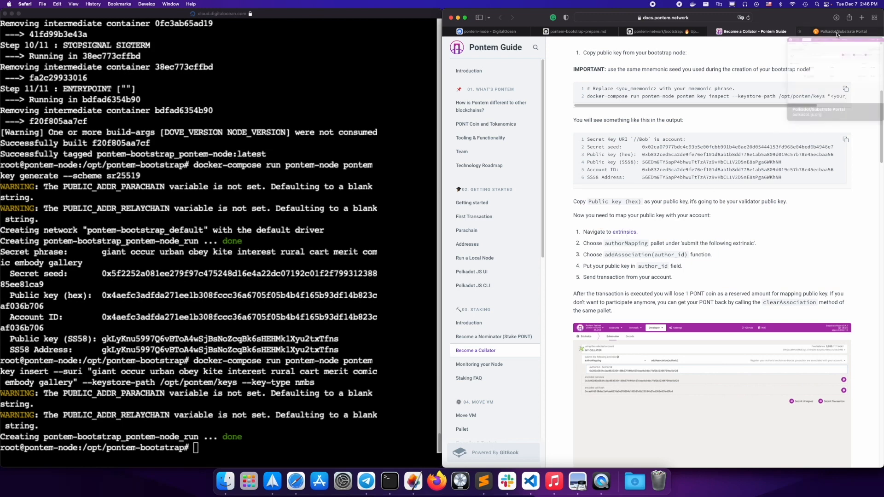
Start a new account from a generated seed and save its mnemonic to the notes
click(837, 32)
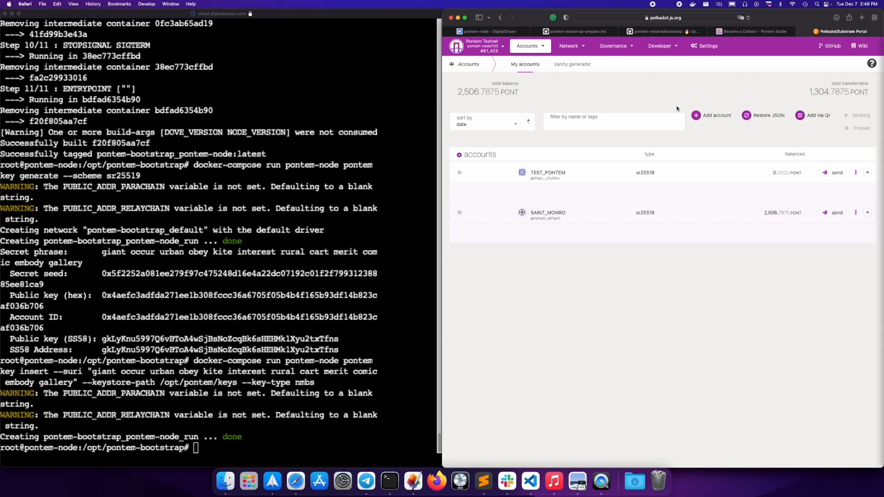
click(661, 46)
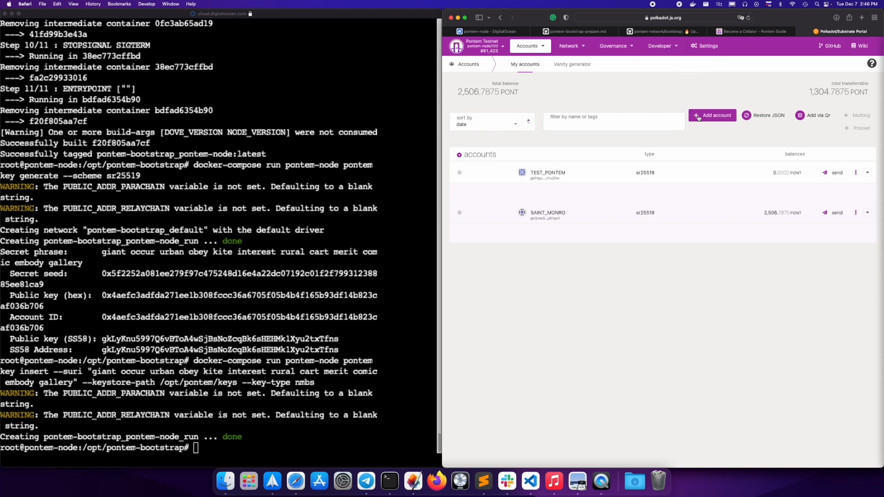
click(713, 115)
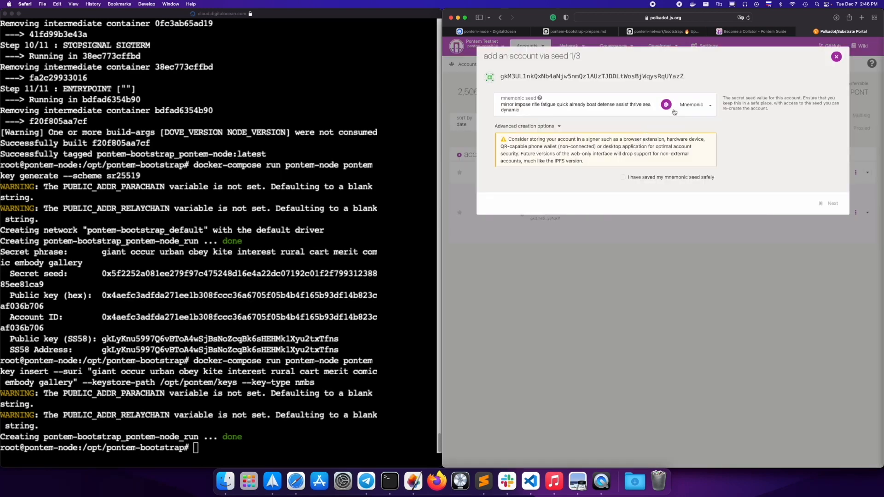
click(665, 104)
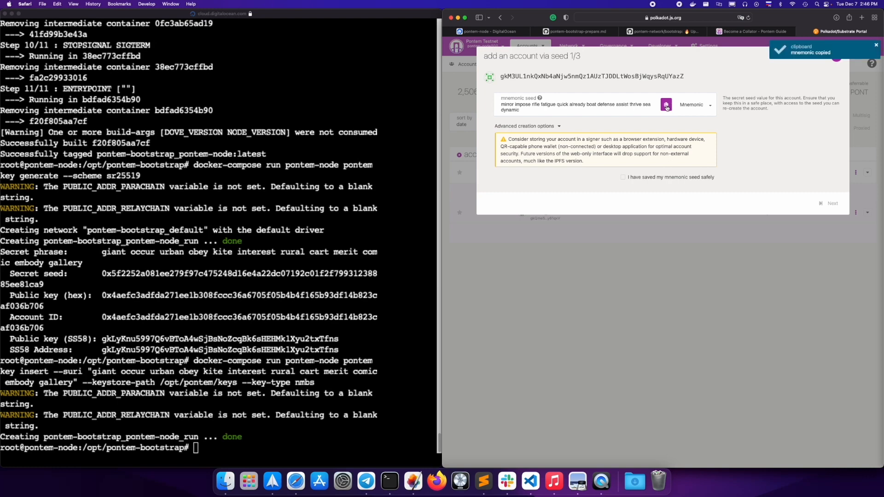
mouse_move(482, 480)
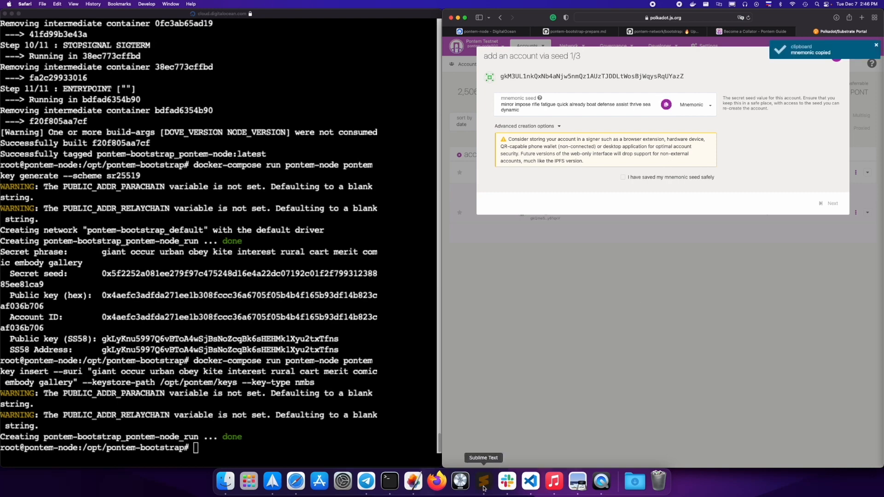
click(483, 481)
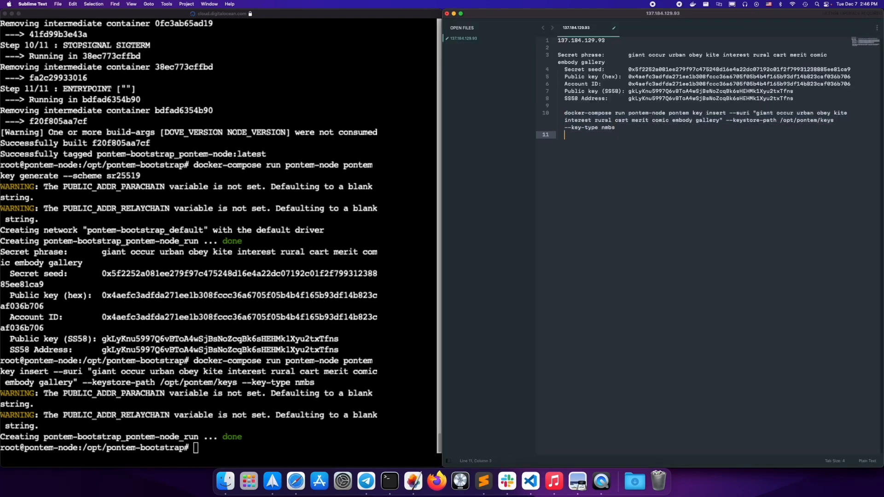
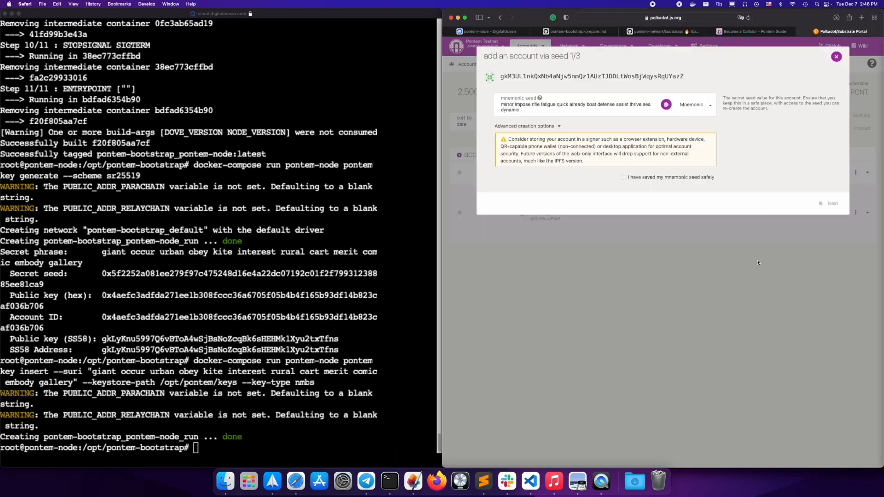
Confirm the seed is saved, name the account TEST with a password, and save it
click(623, 178)
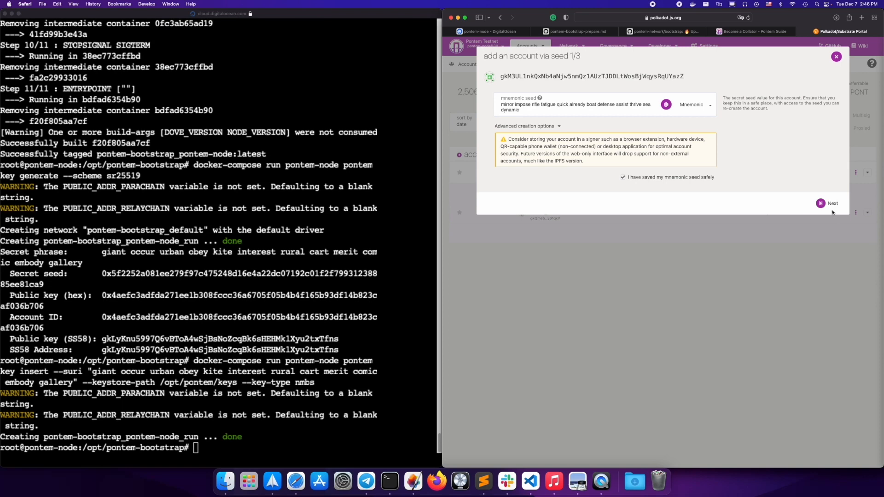
click(827, 202)
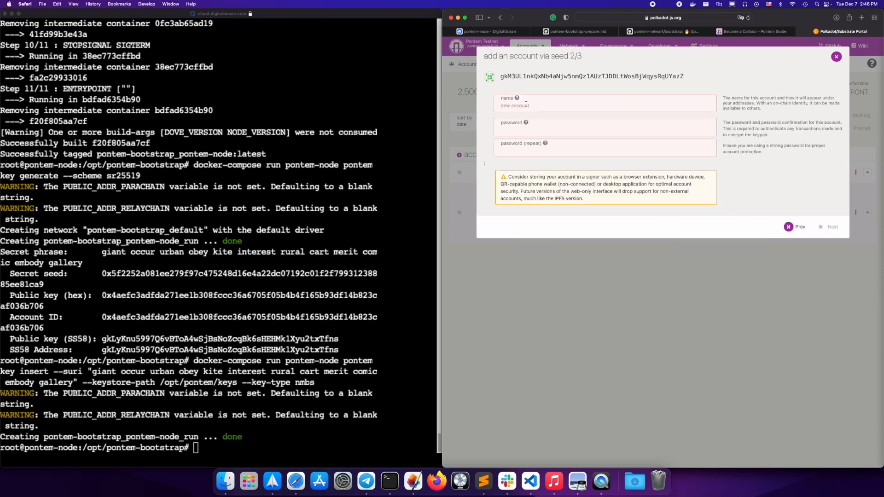
text(TEST)
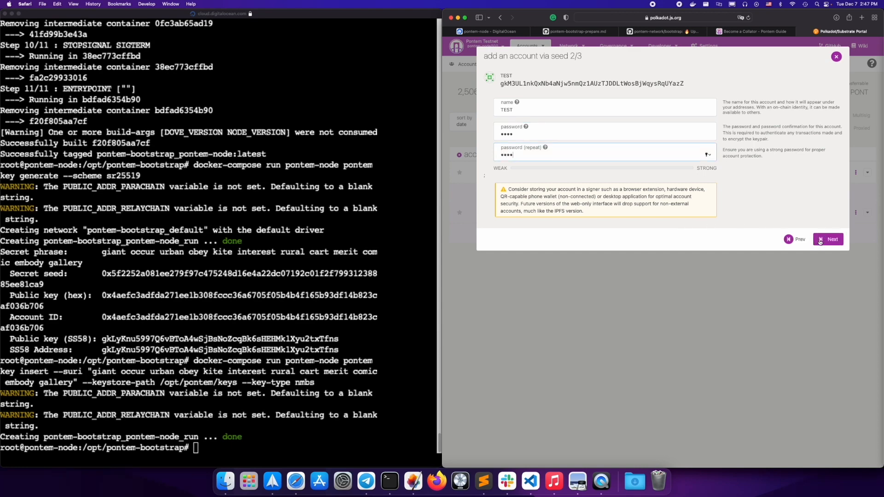
click(832, 240)
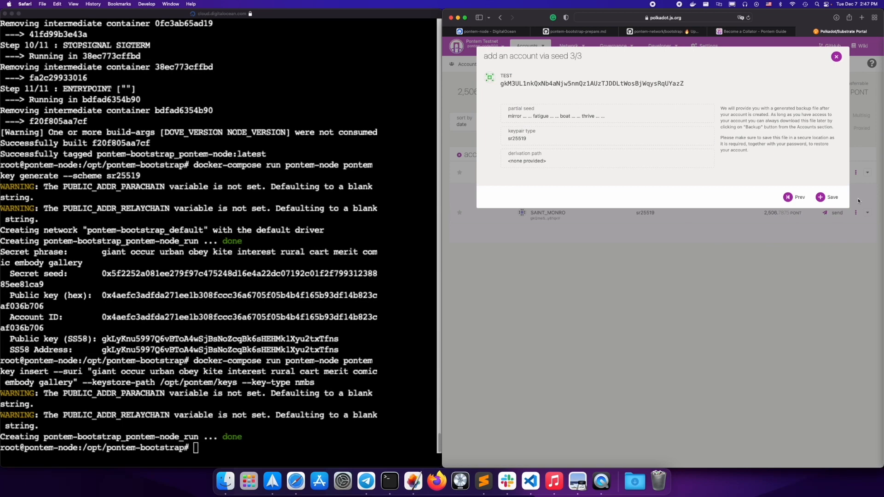
click(826, 197)
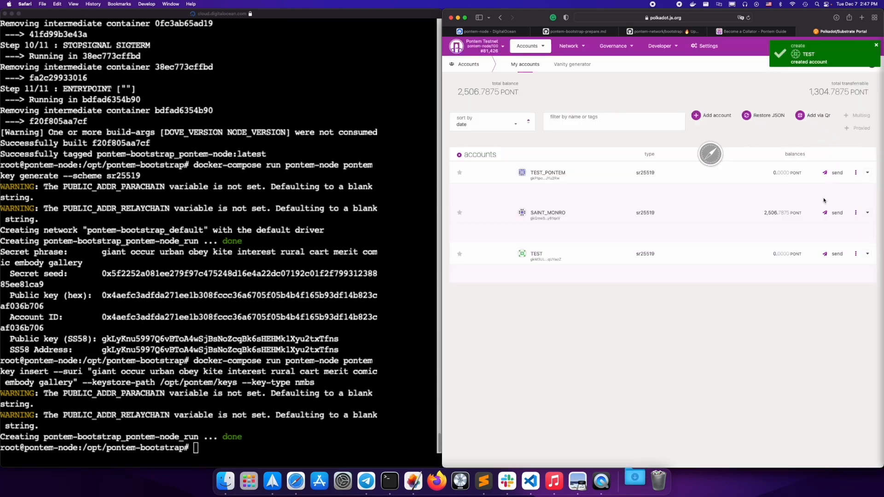
mouse_move(582, 277)
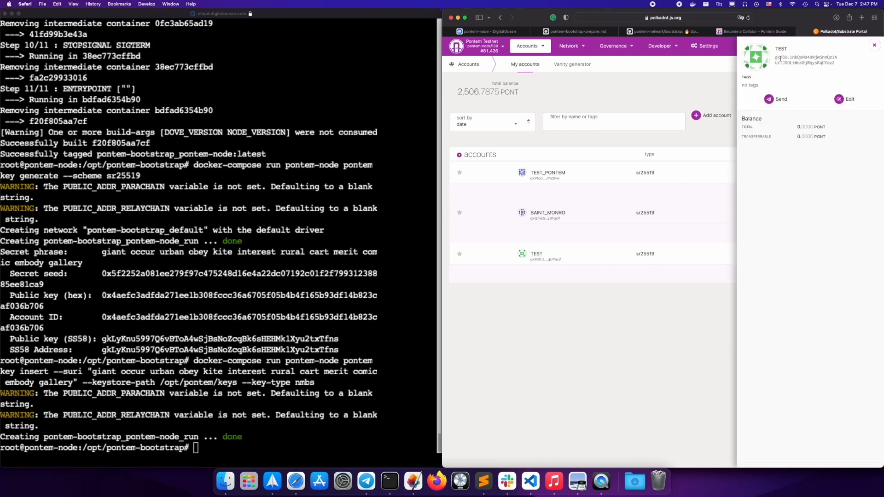
Send the TEST account address to Telegram's Pontem Faucet bot to receive 1,100 PONT
double_click(809, 60)
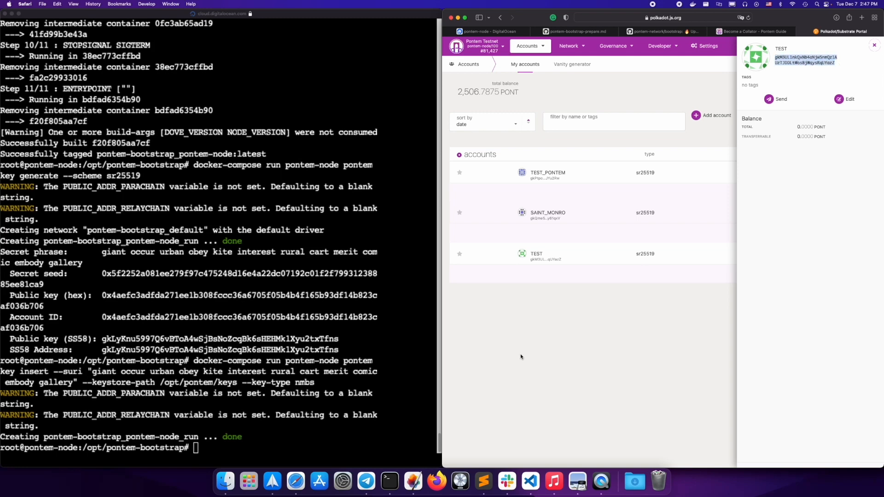
click(366, 481)
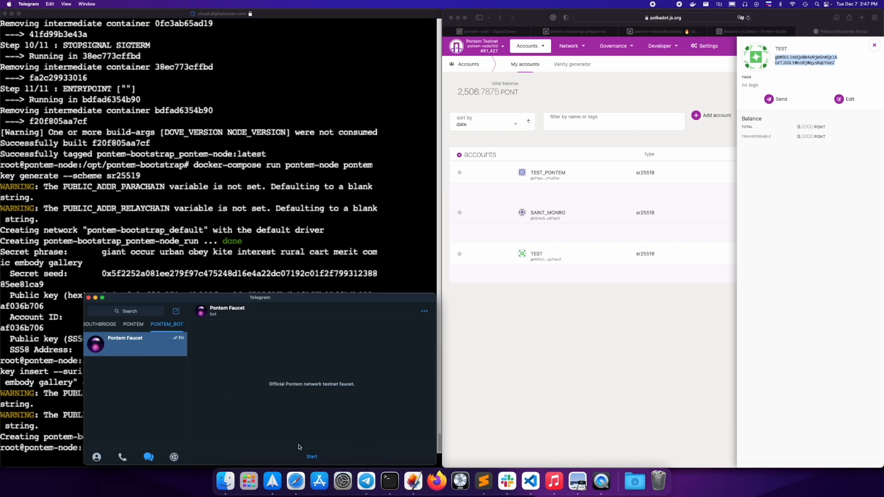
click(311, 456)
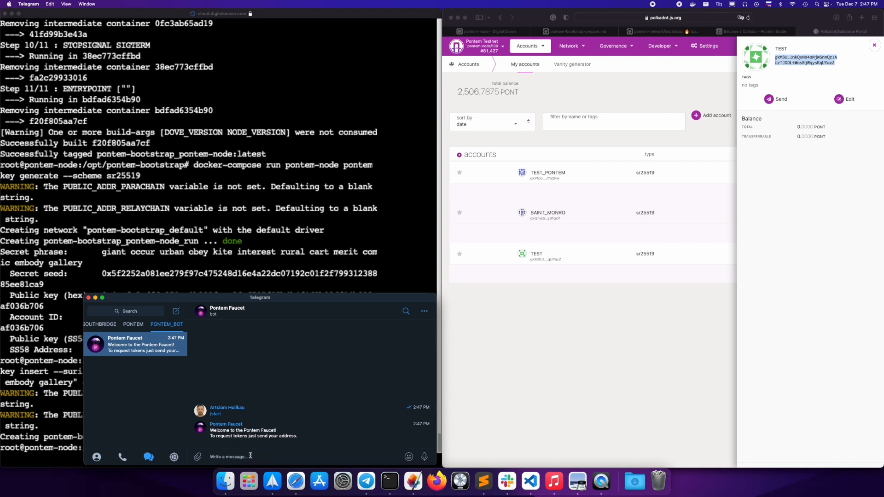
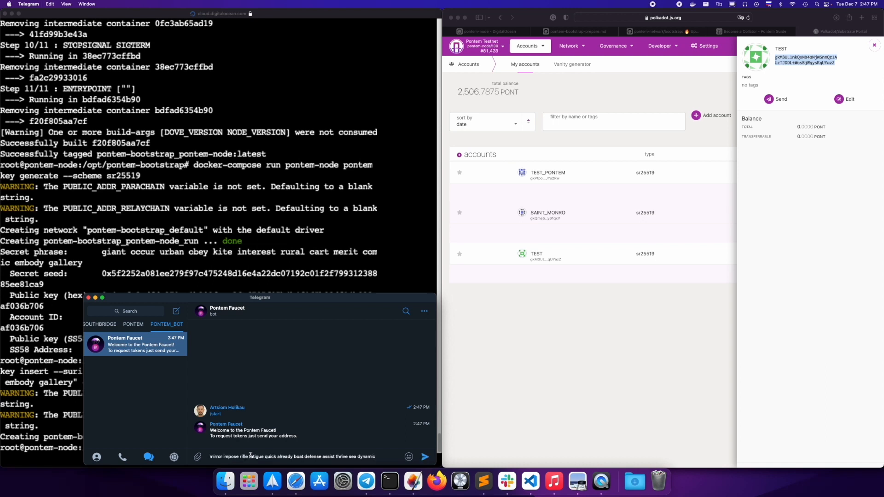
click(427, 457)
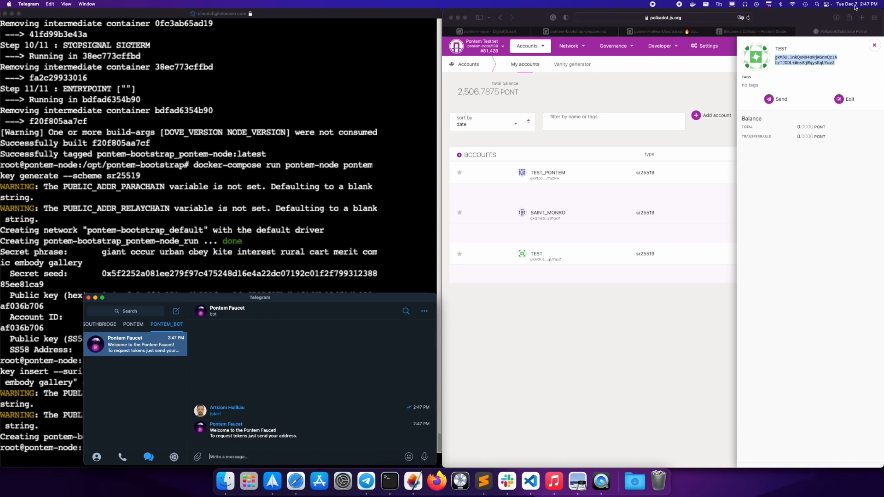
right_click(812, 60)
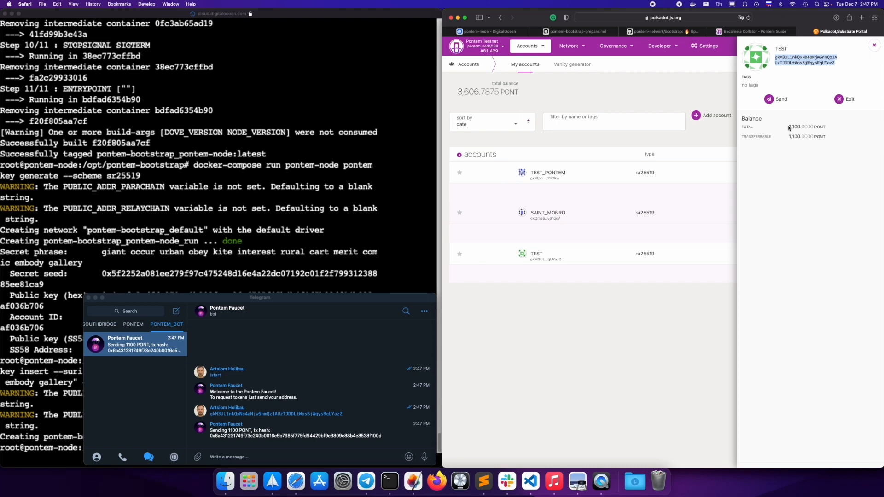
Close the TEST account panel and return to the guide's author mapping steps
click(873, 45)
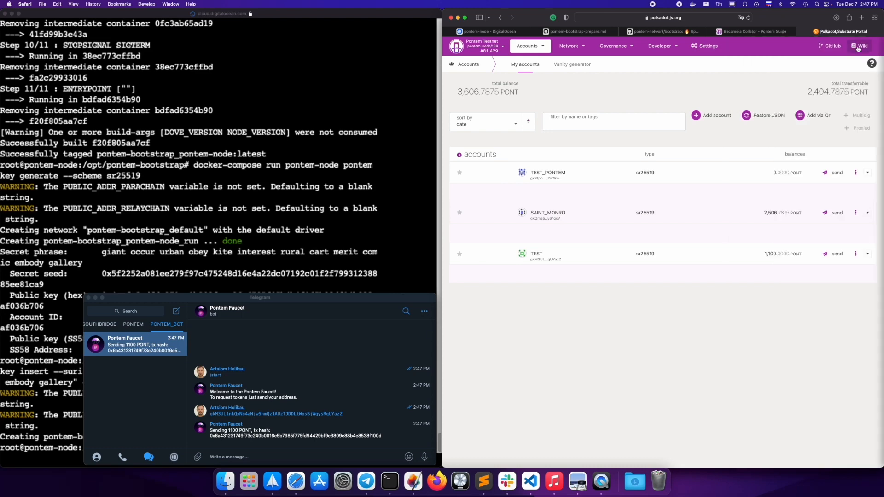
click(756, 32)
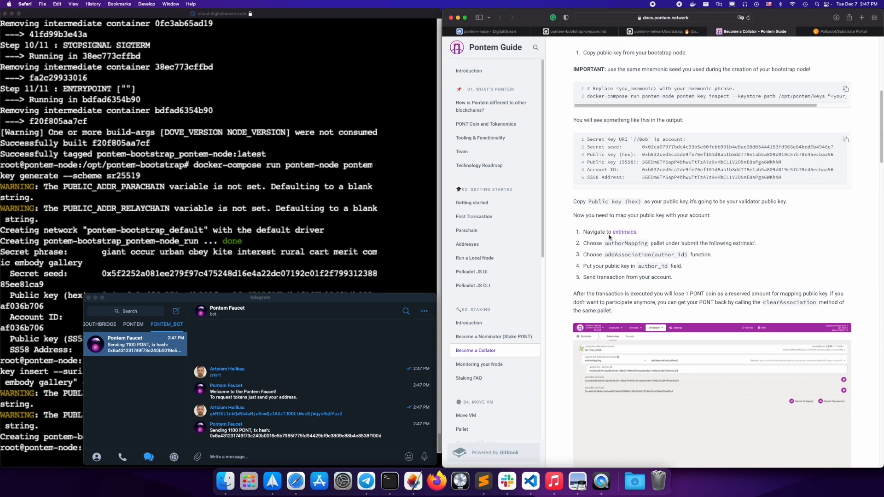
mouse_move(678, 239)
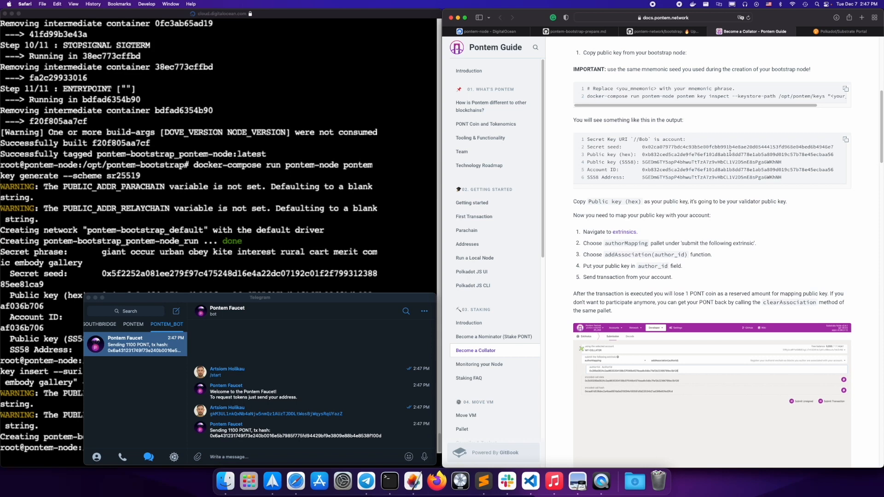
Prepare authorMapping addAssociation in Extrinsics with the Nimbus hex public key as authorId
click(659, 46)
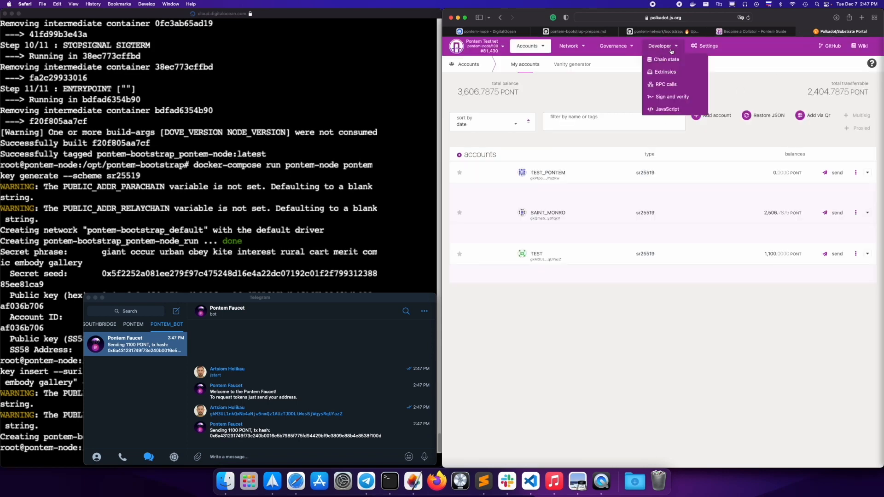
click(664, 72)
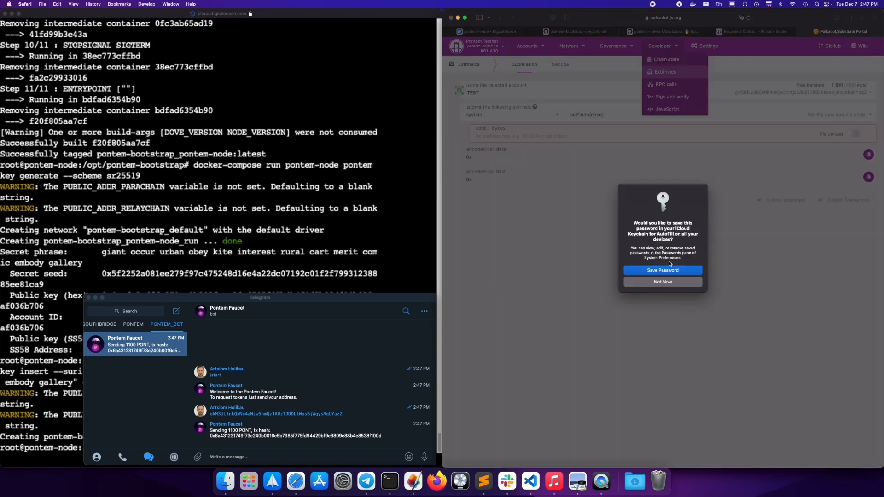
click(663, 282)
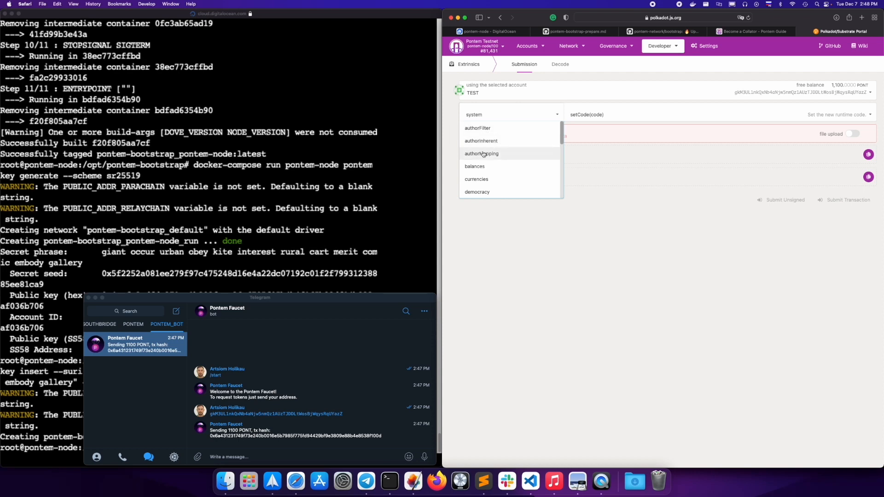
click(481, 153)
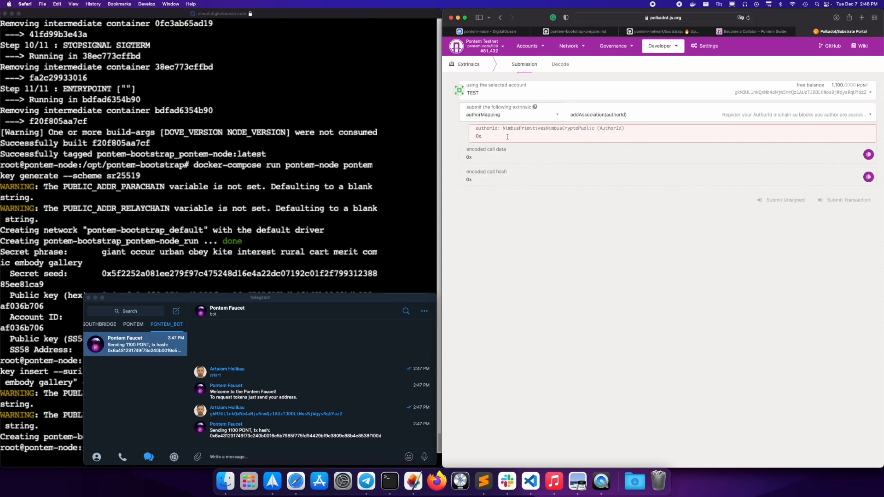
mouse_move(553, 481)
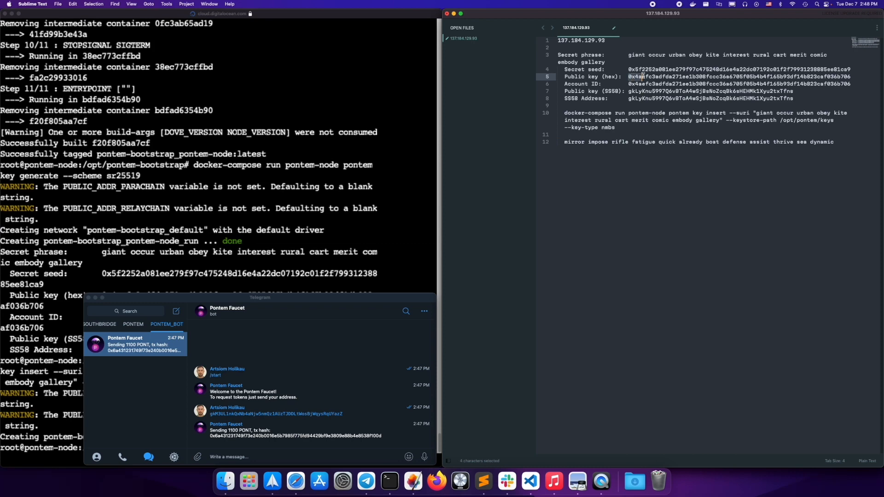
drag(630, 76, 850, 84)
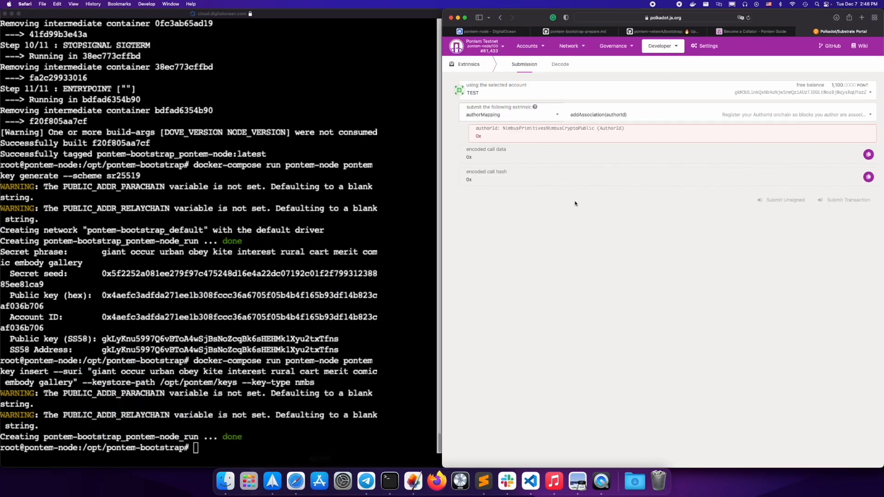
text(0x4aefc3adfda271ee1b308fccc36a6705f05b4b4f165b93df14b823caf036b706)
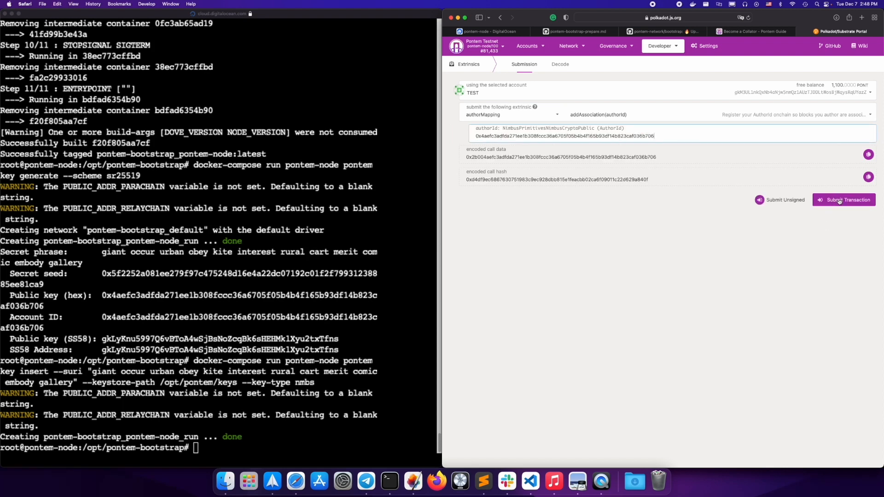
Submit the addAssociation transaction, enter TEST's password, and sign and send it
click(846, 200)
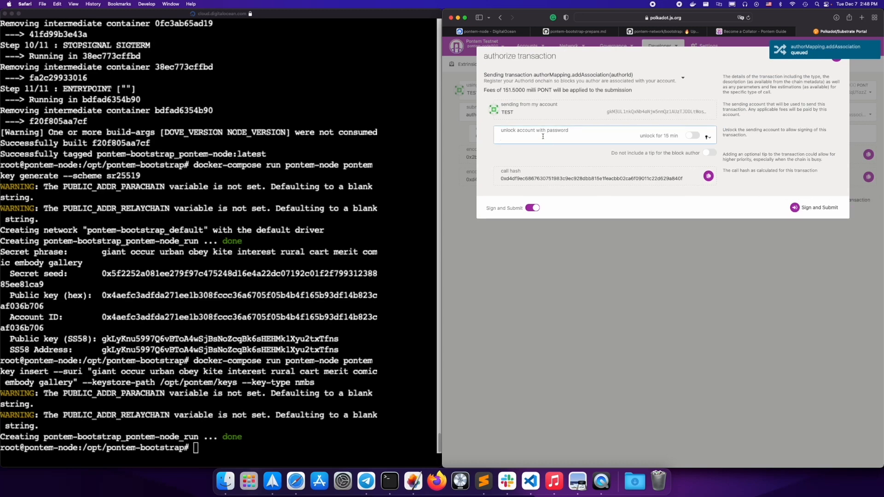
click(692, 134)
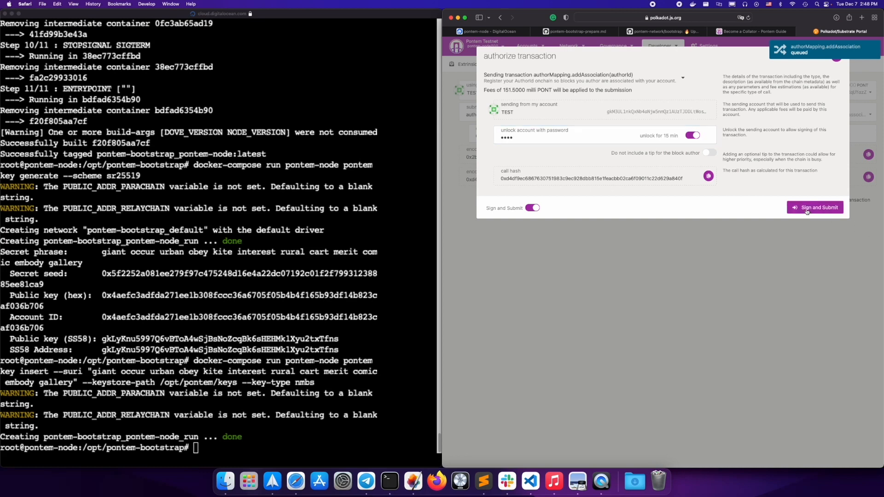
click(814, 207)
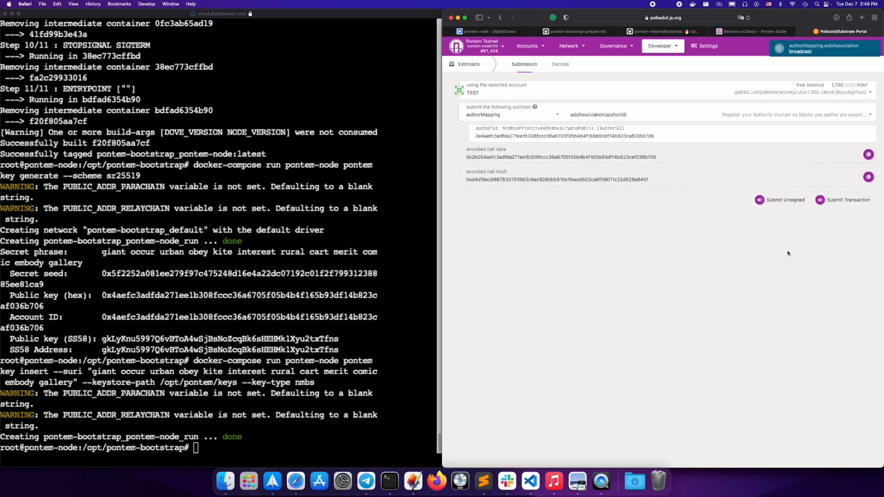
mouse_move(790, 254)
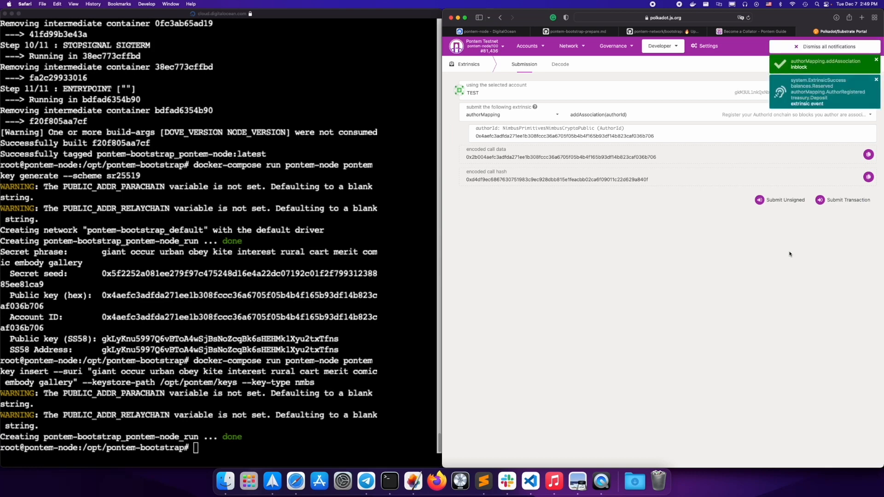
mouse_move(760, 160)
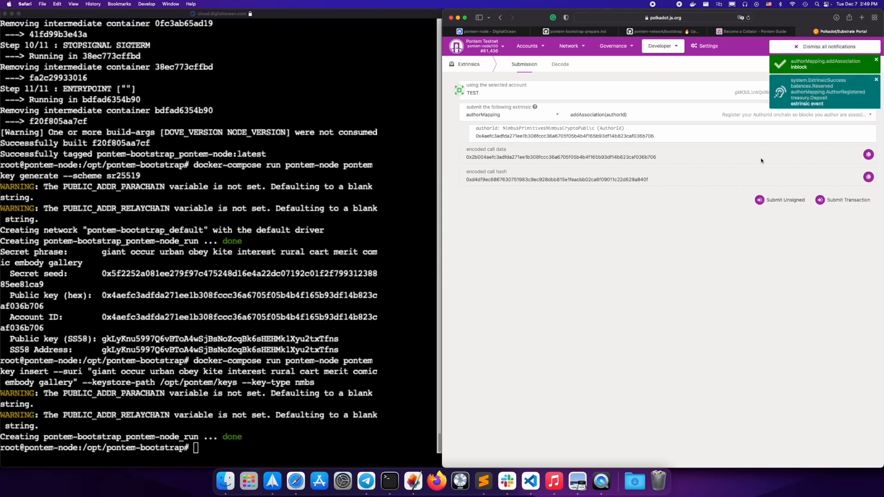
Scroll the collator guide down to the Chain State author mapping check section
click(749, 31)
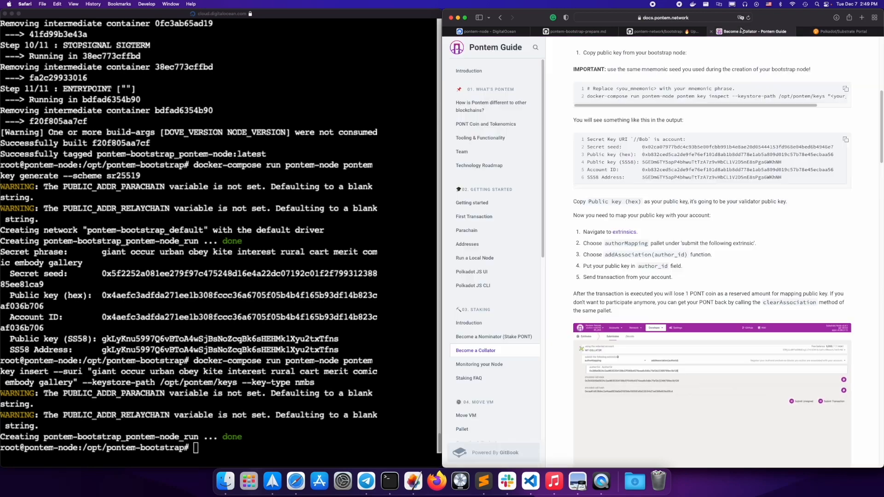
scroll(down, 3)
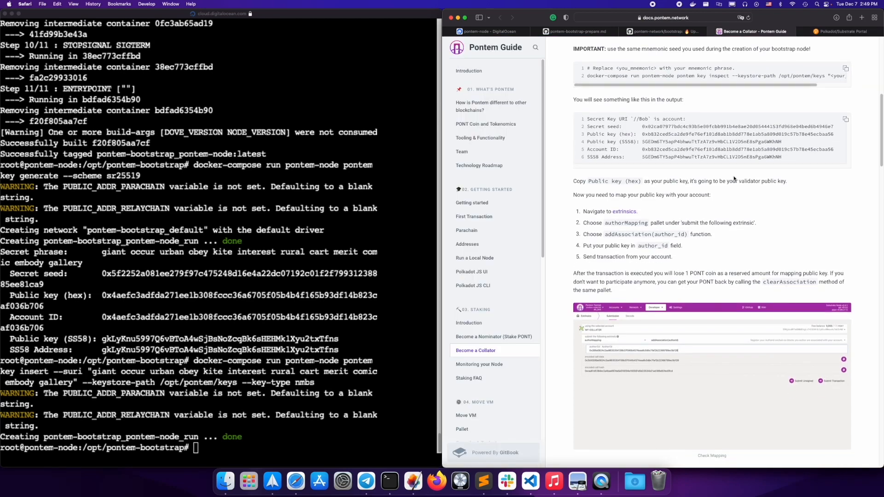
scroll(down, 3)
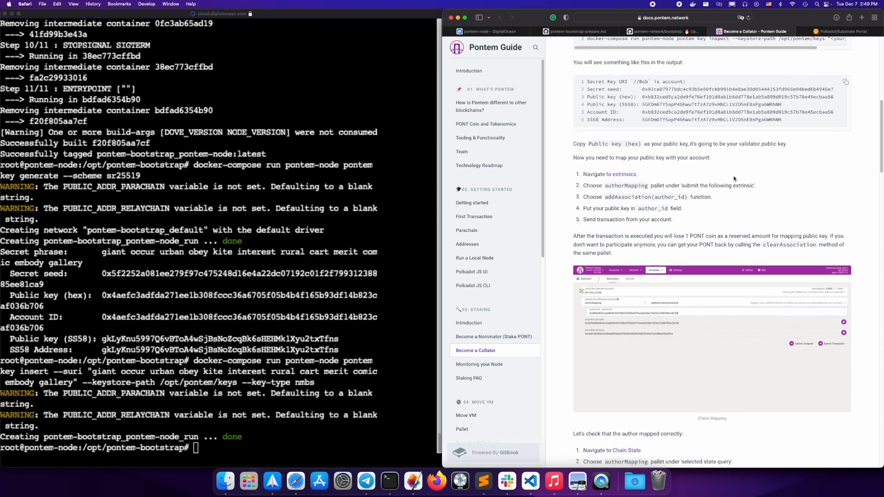
scroll(down, 3)
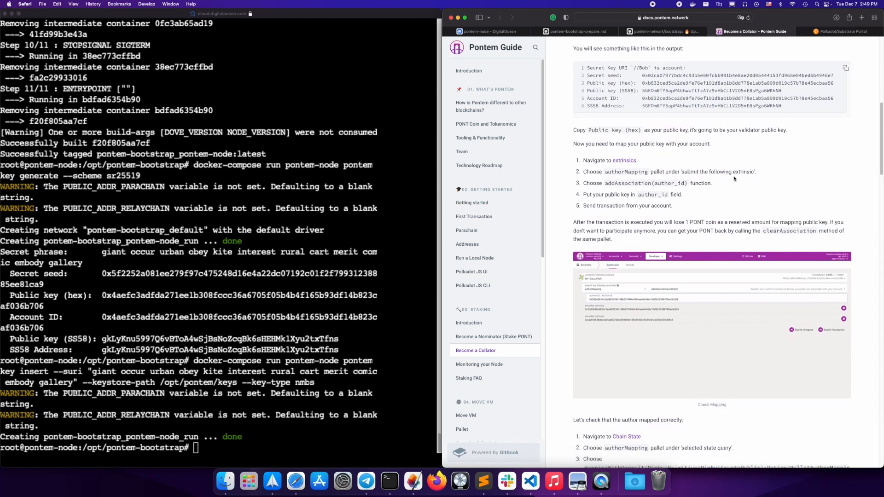
scroll(down, 3)
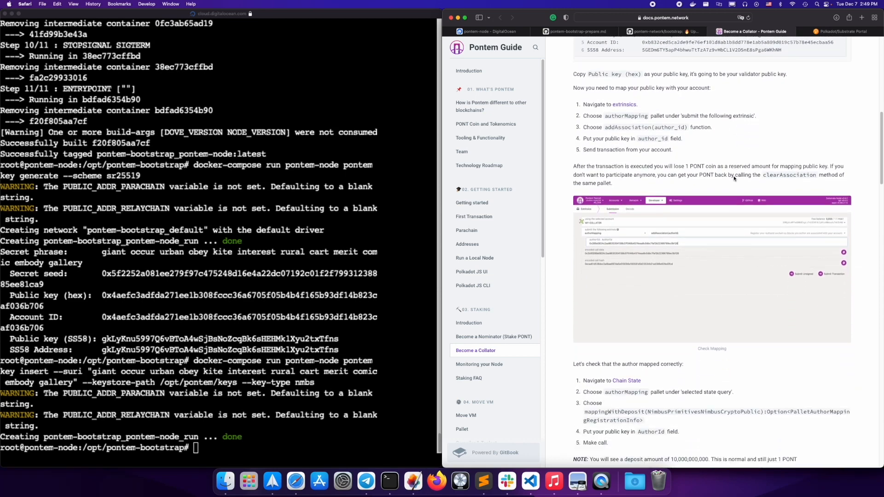
scroll(down, 3)
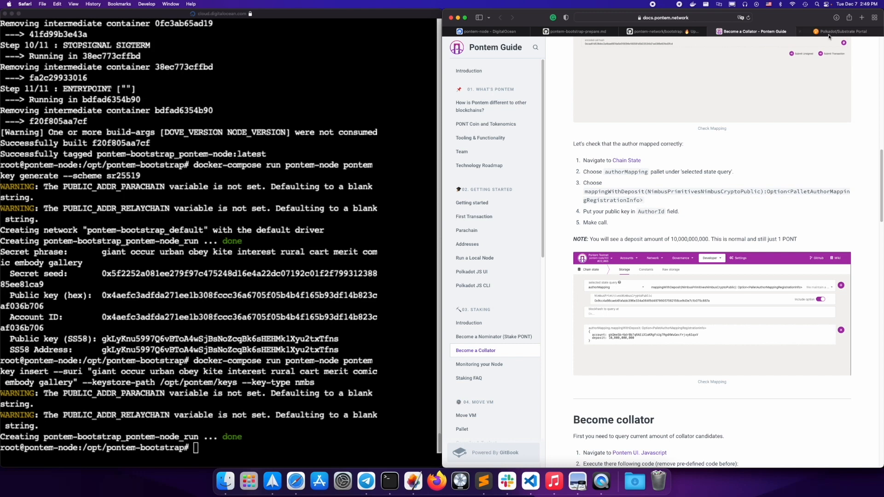
Query Chain state authorMapping mappingWithDeposit for the hex public key, returning TEST with its deposit
click(841, 31)
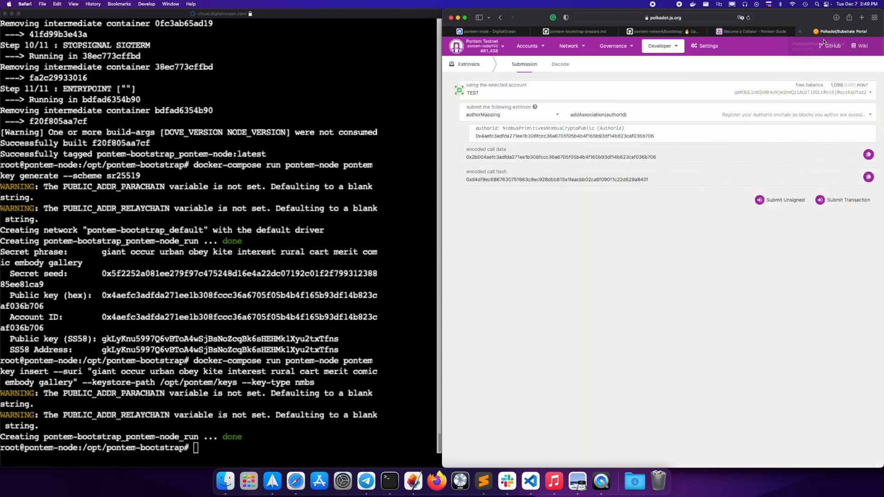
click(663, 46)
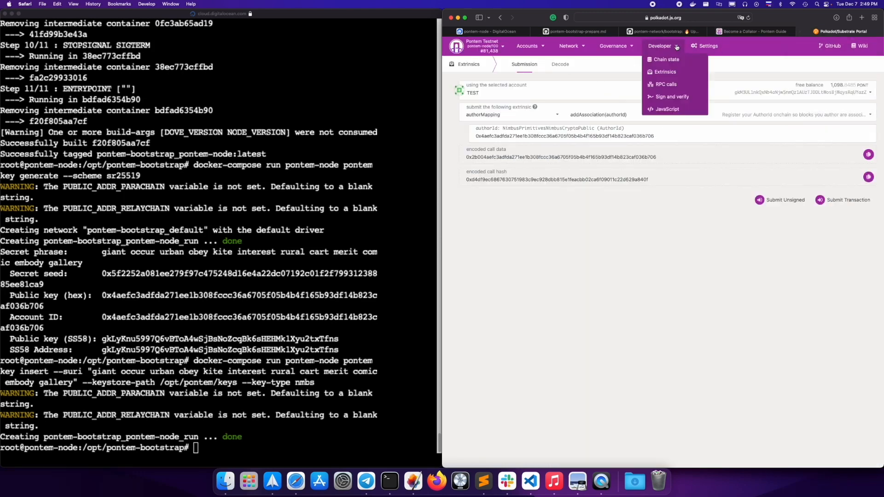
click(667, 59)
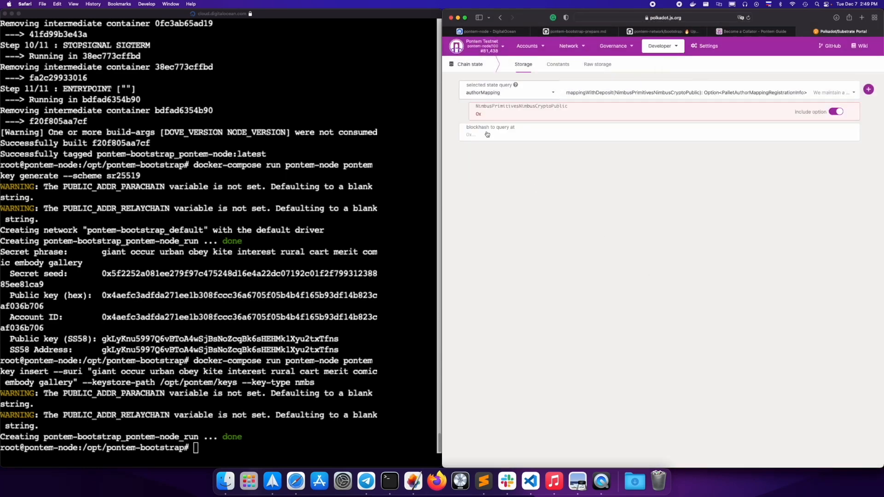
click(685, 92)
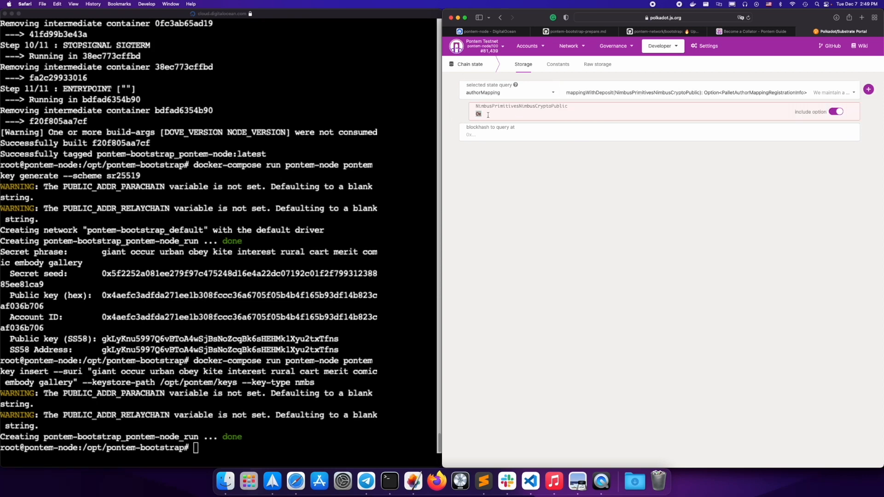
text(0x4aefc3adfda271ee1b308fccc36a6705f05b4b4f165b93df14b823caf036b706)
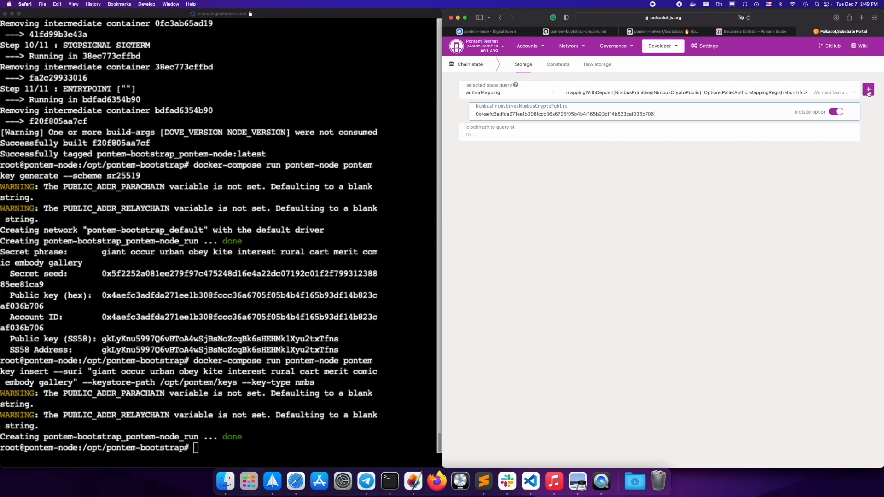
click(869, 92)
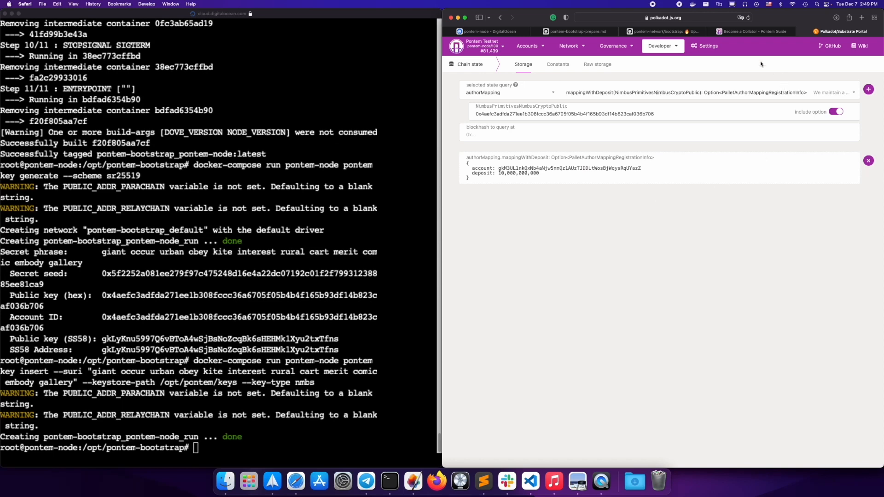
Review the guide's Become collator section with the candidate pool size script
click(753, 32)
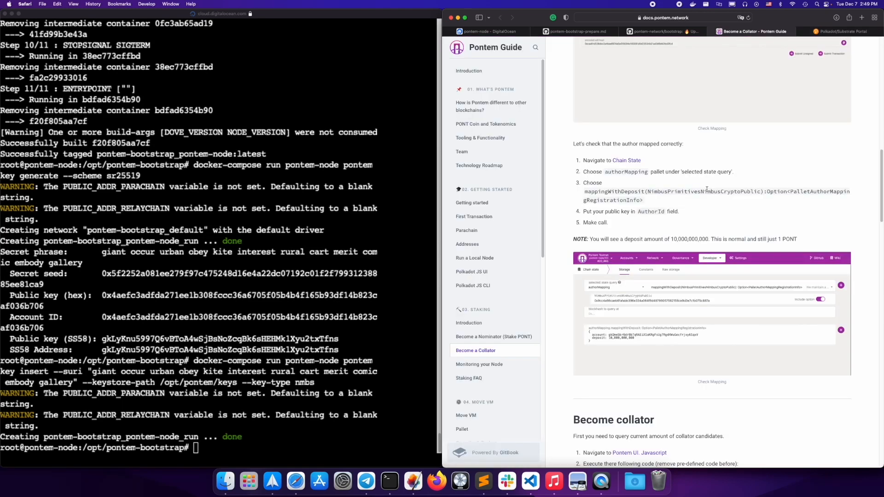
scroll(down, 3)
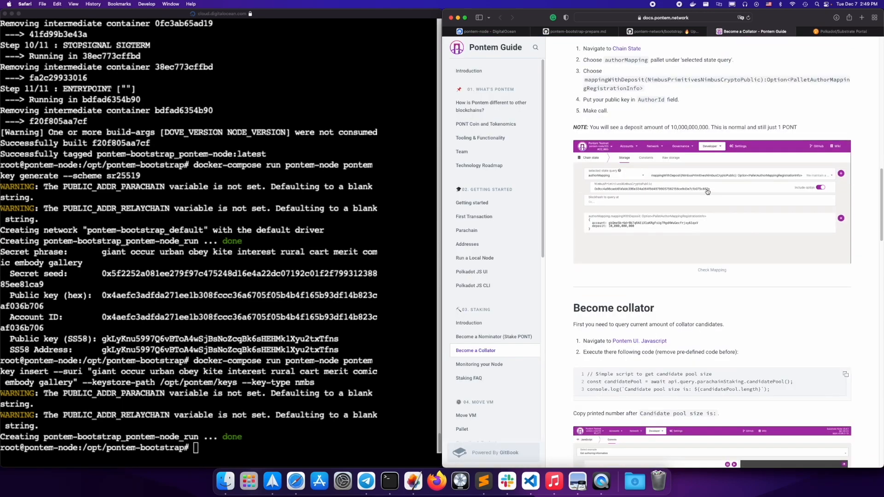
scroll(down, 3)
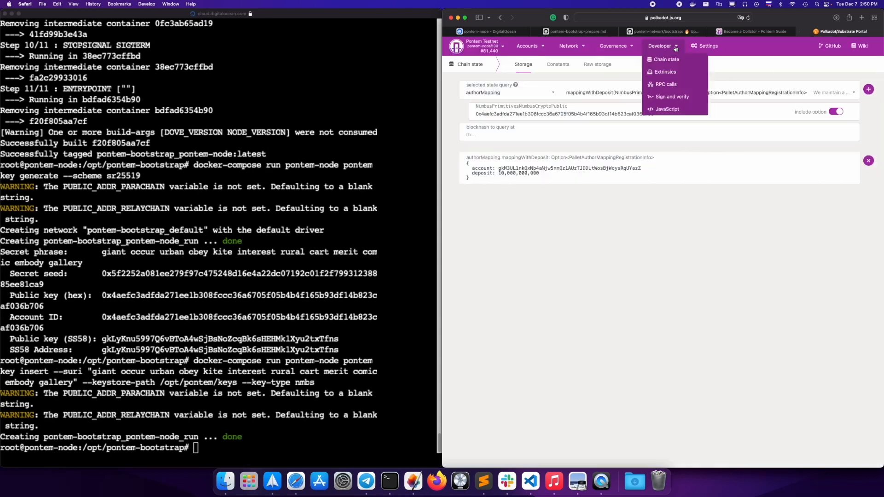
Run the candidate pool size script in the JavaScript console to print the candidate count
click(666, 108)
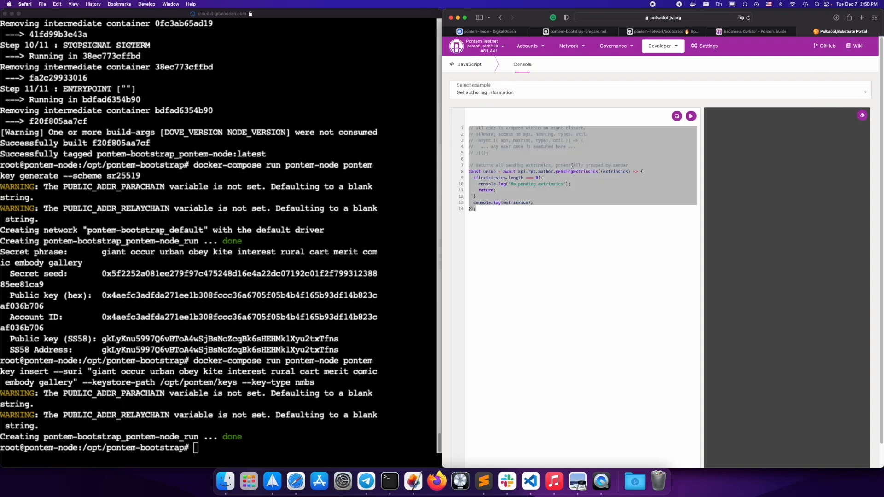
click(691, 116)
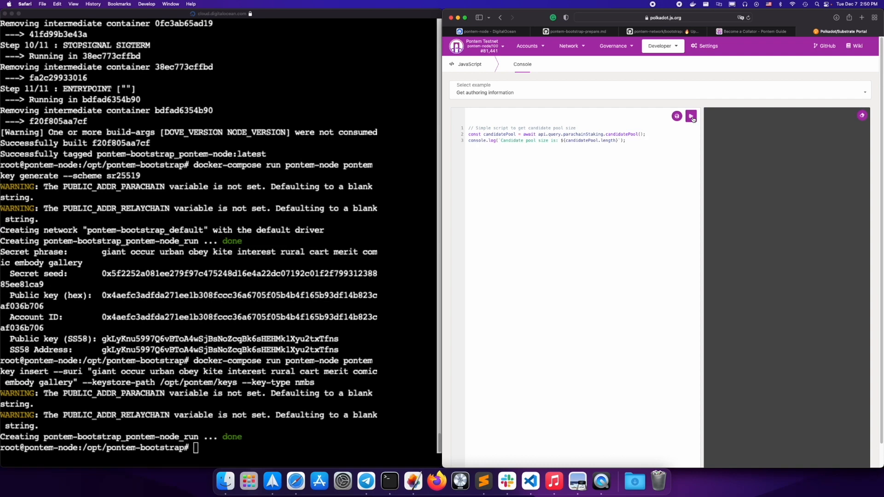
click(690, 116)
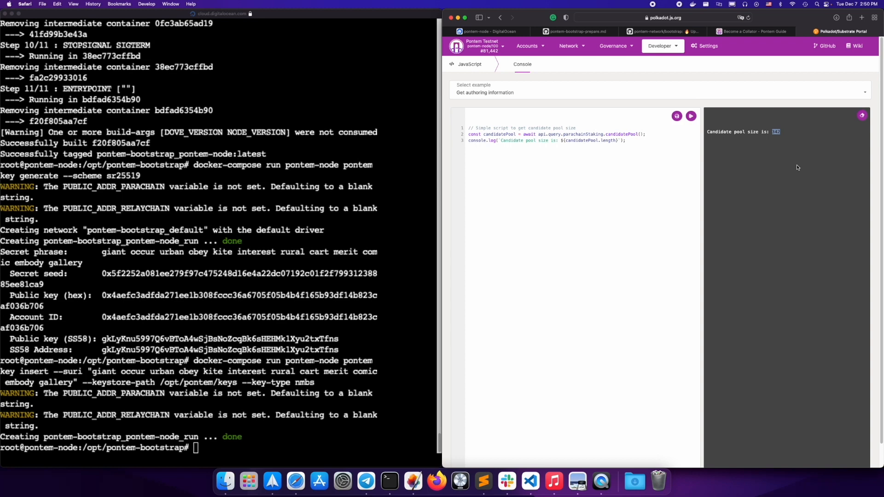
Read the guide's next steps for the joinCandidates bond and candidate count
click(752, 31)
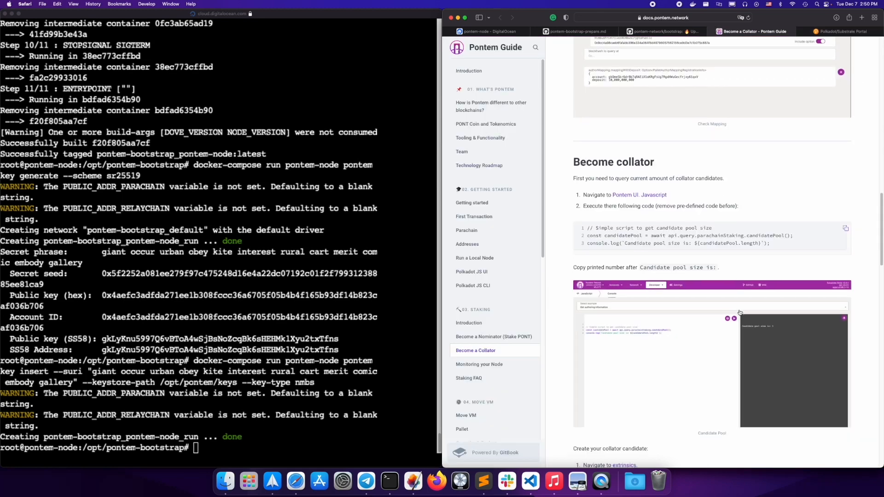
scroll(down, 3)
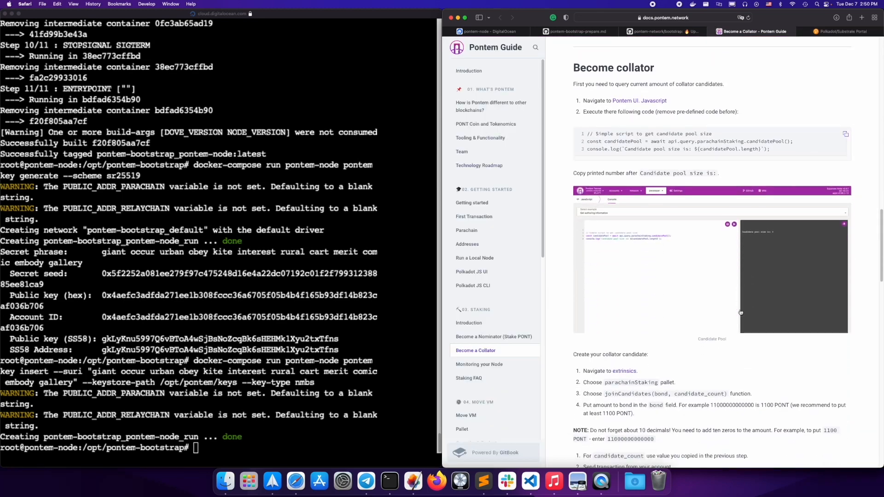
scroll(down, 3)
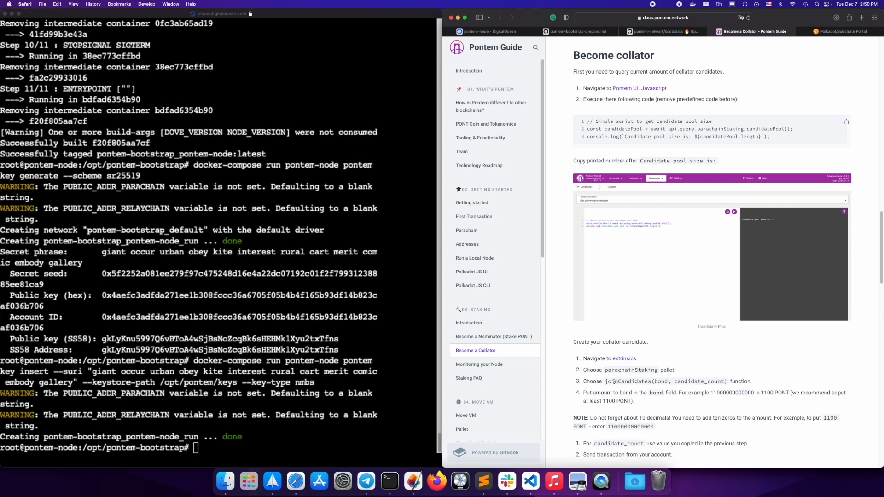
scroll(down, 3)
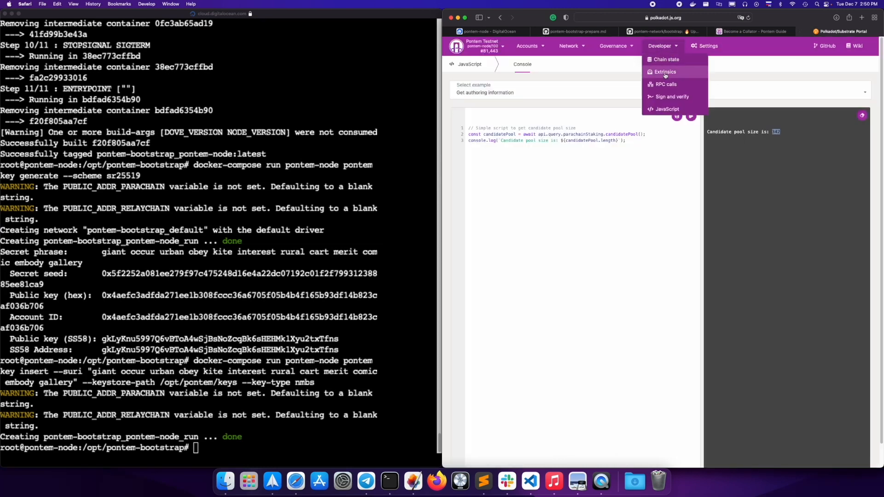
Select parachainStaking joinCandidates(bond, candidateCount) in Extrinsics
click(664, 72)
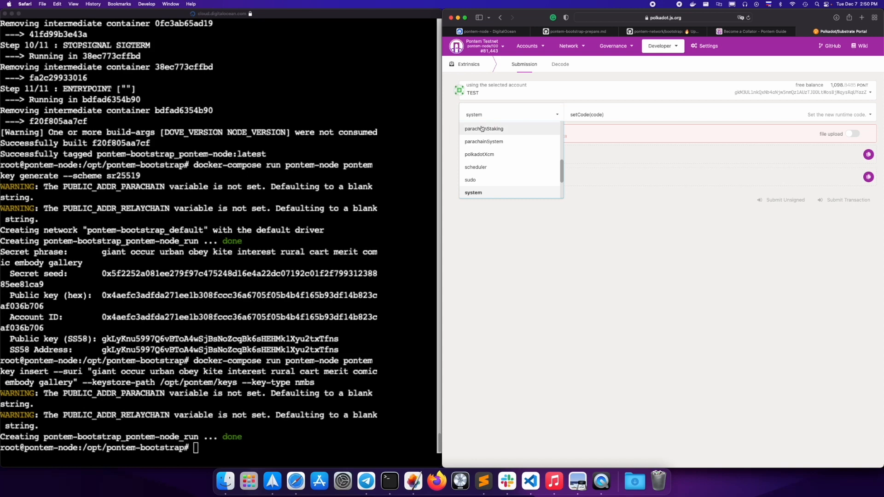
click(484, 128)
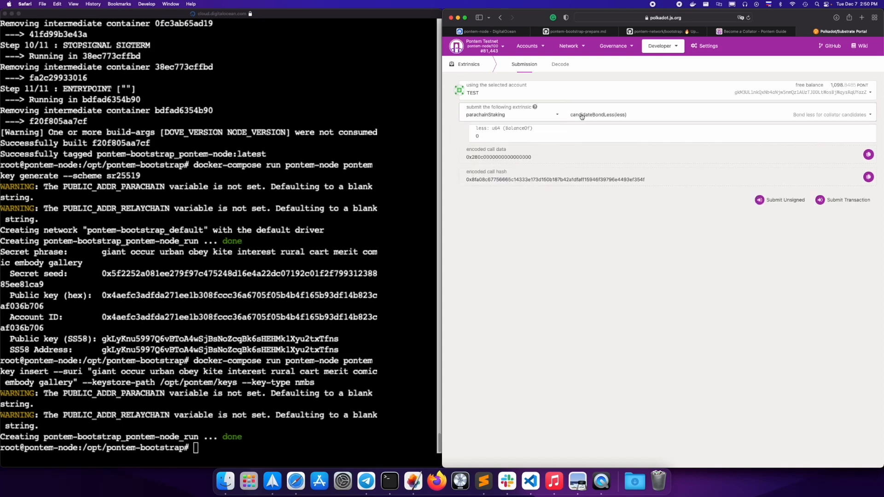
click(598, 114)
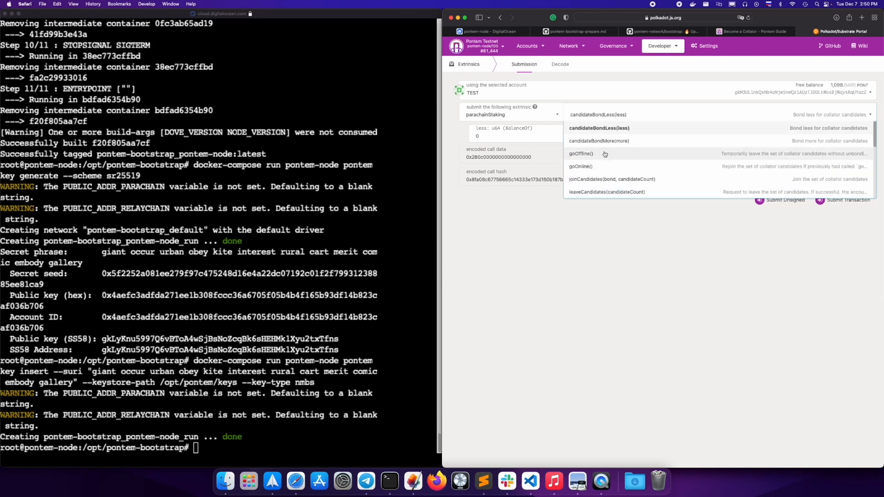
mouse_move(601, 181)
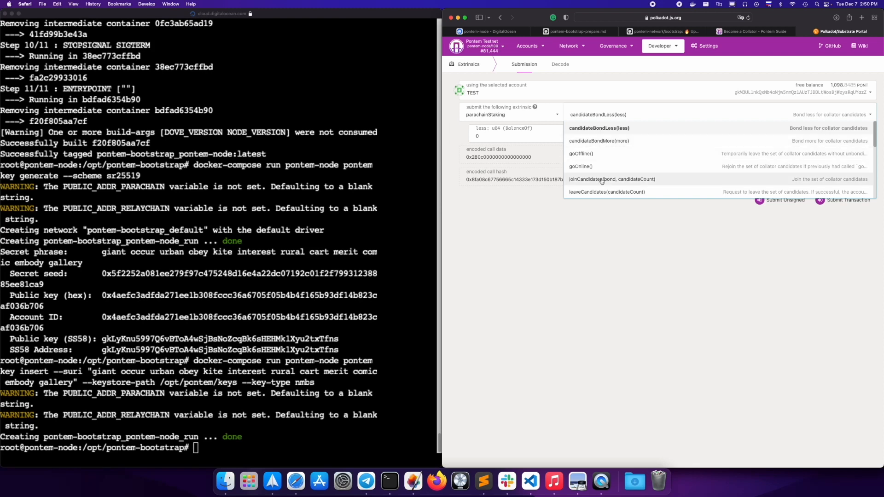
click(611, 178)
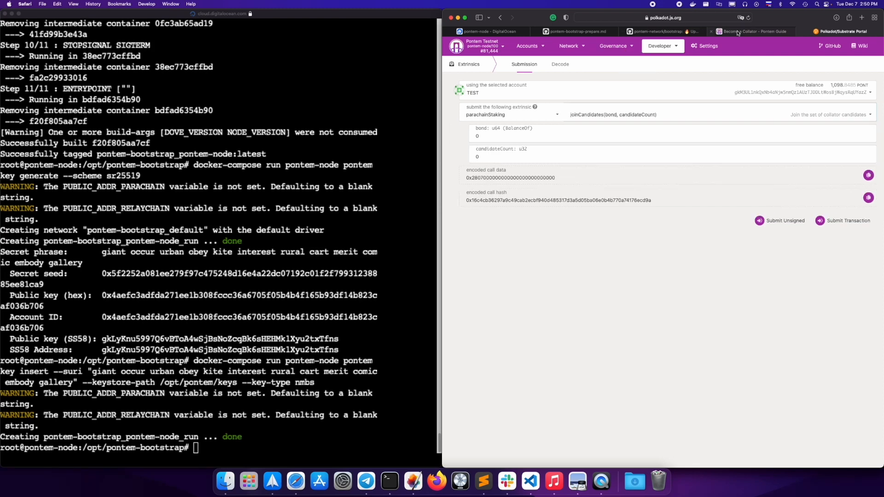
click(751, 31)
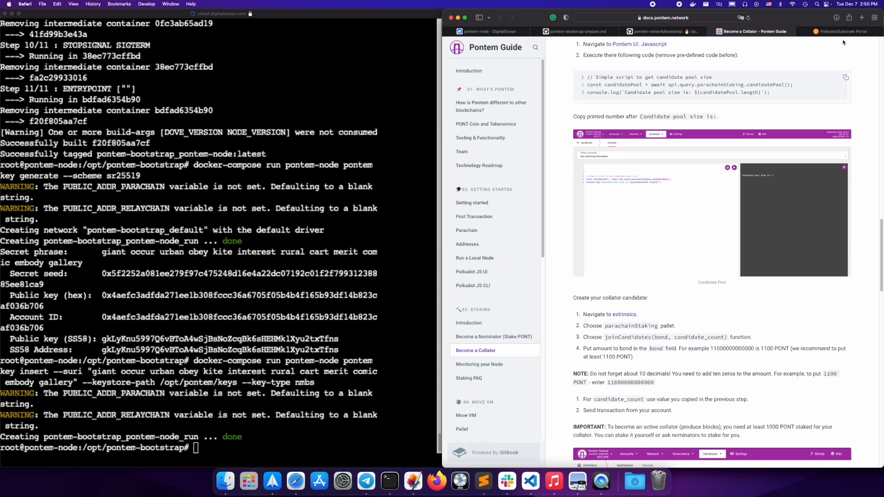
click(839, 31)
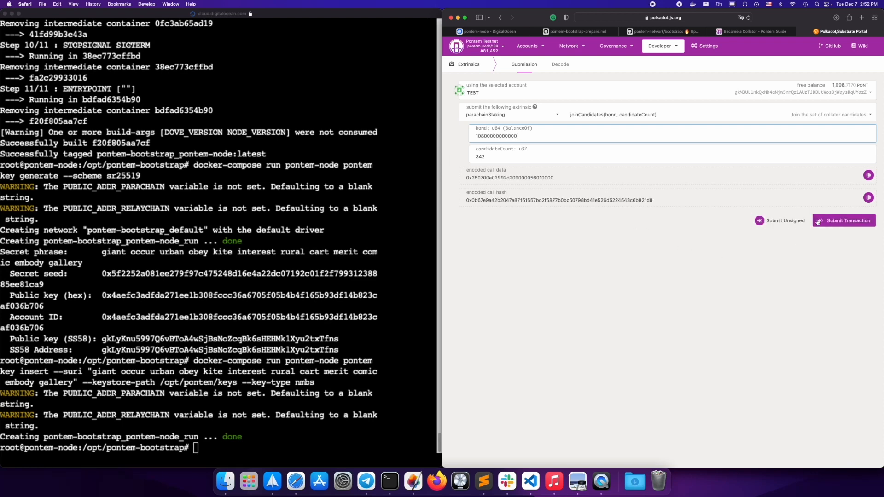
click(843, 220)
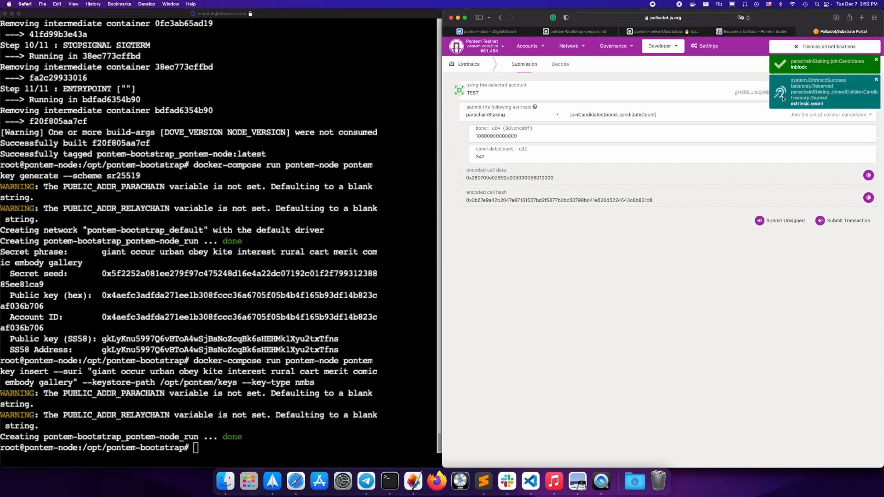
click(754, 31)
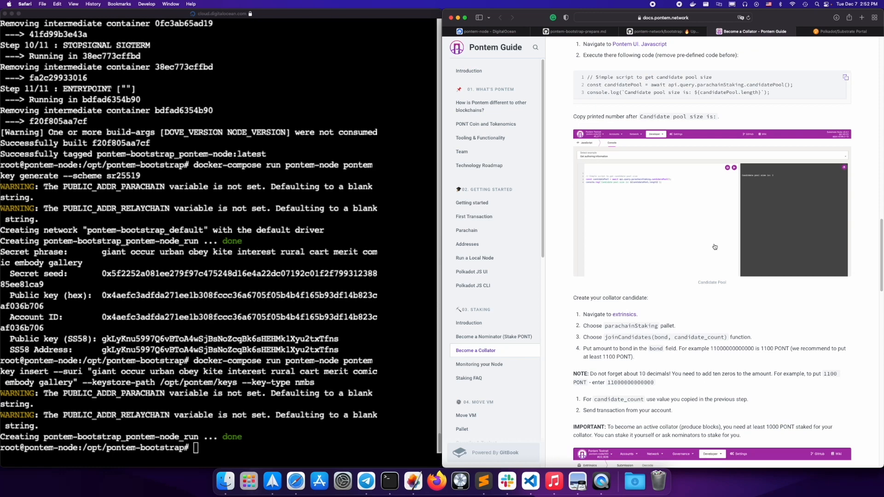
Bring the node setup README to Step 5 Become collator and Step 6 Launch node
scroll(down, 3)
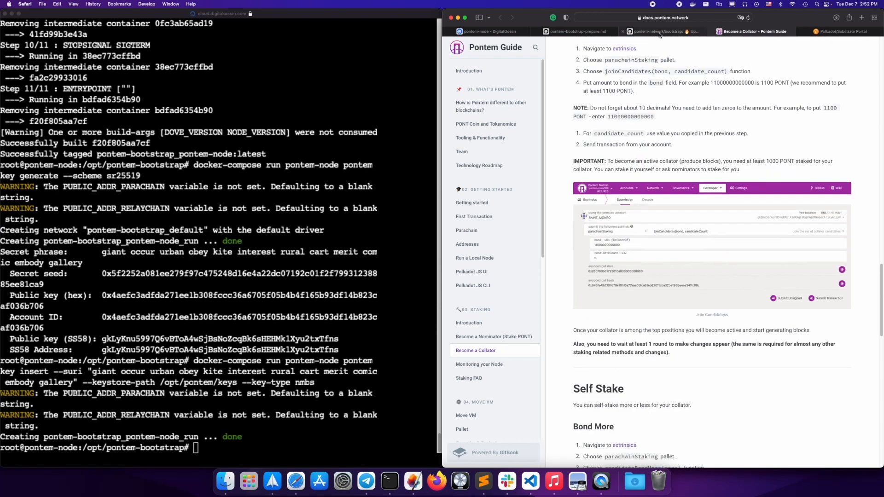
click(663, 31)
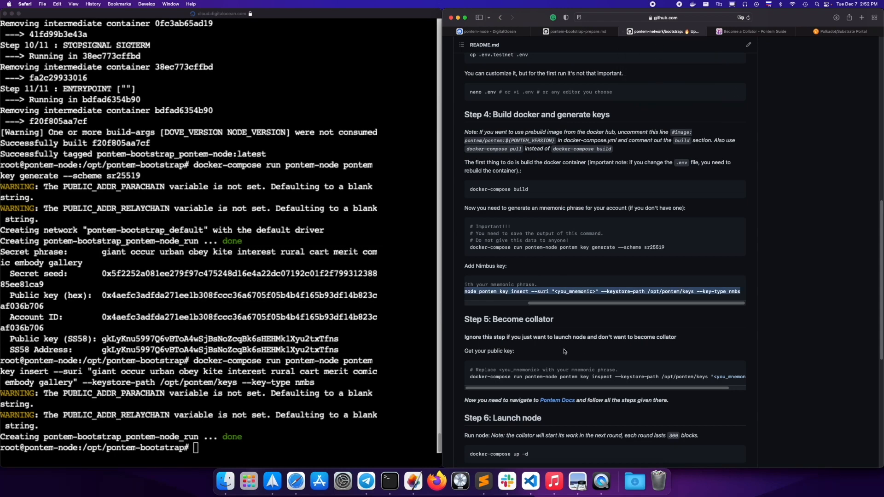
scroll(down, 3)
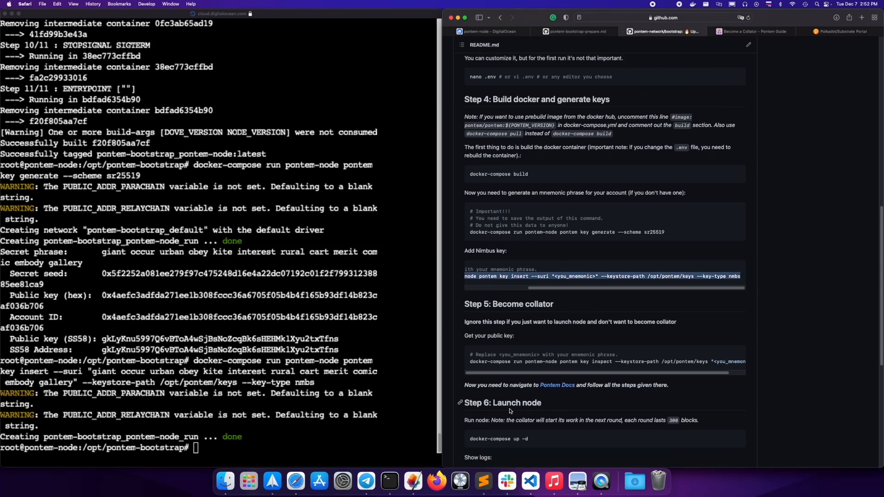
scroll(down, 3)
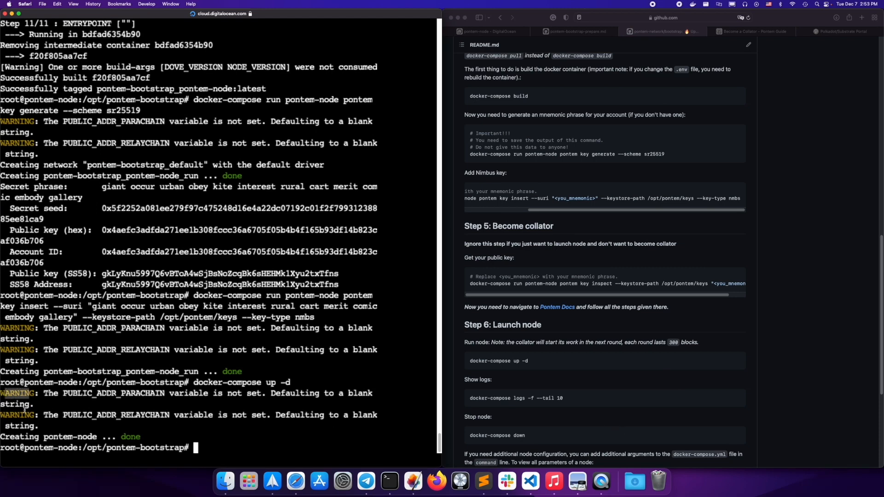
Watch the node logs sync with peers, stop following them with Ctrl+C, and reach Optional: Monitoring
scroll(down, 3)
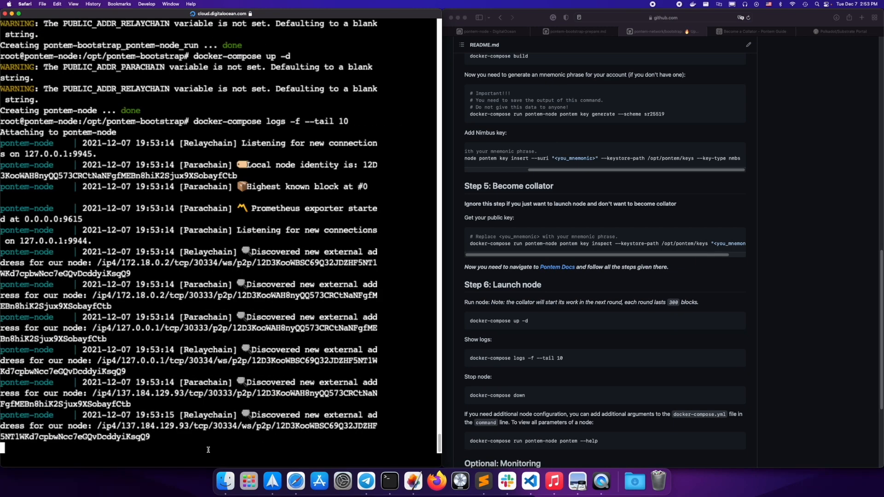
mouse_move(228, 445)
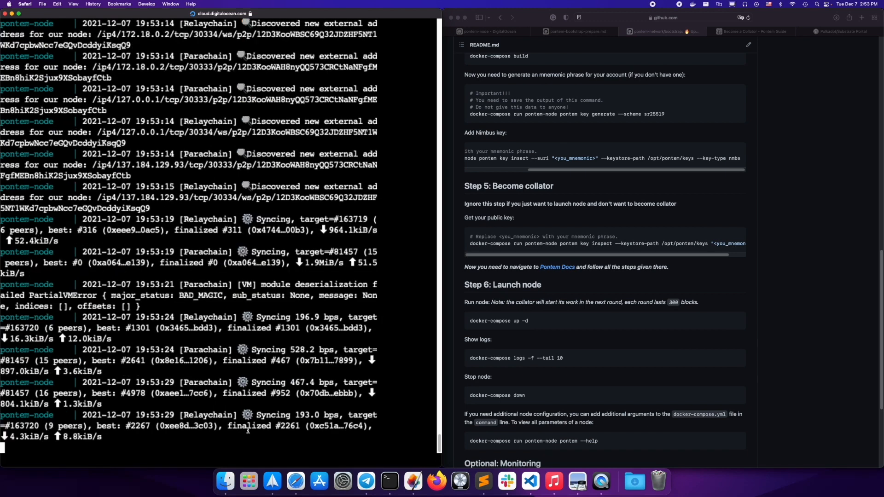
key(Ctrl+C)
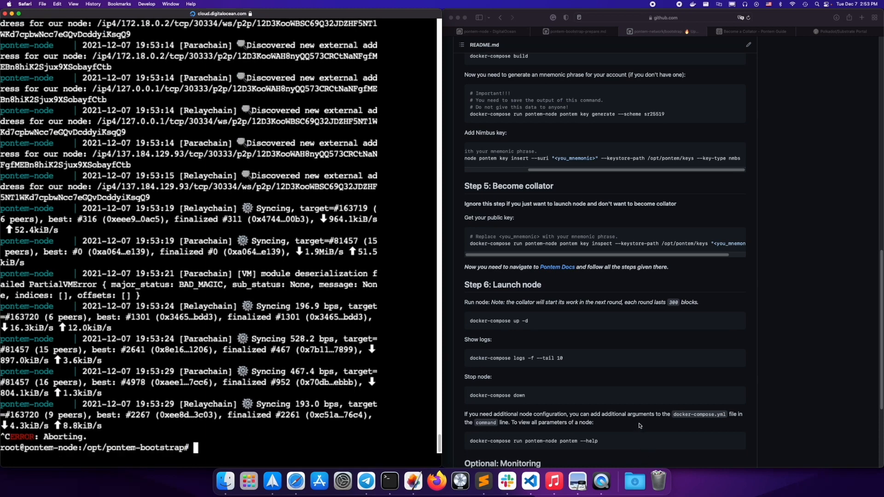
scroll(down, 3)
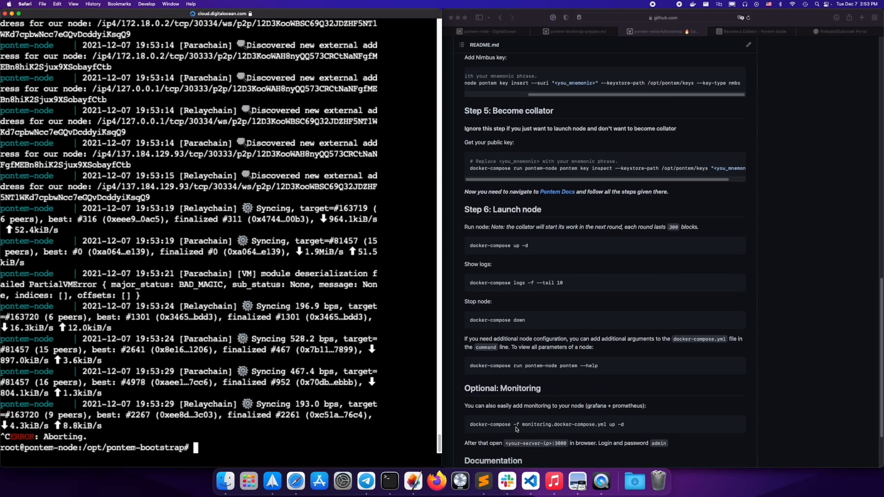
scroll(down, 3)
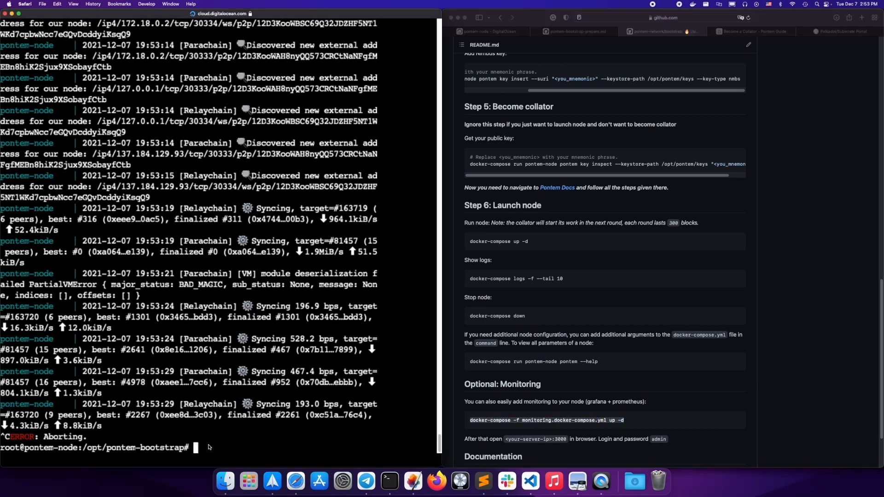
Run docker-compose -f monitoring.docker-compose.yml up -d, then copy the server IP for a new browser tab
text(docker-compose -f monitoring.docker-compose.yml up -d)
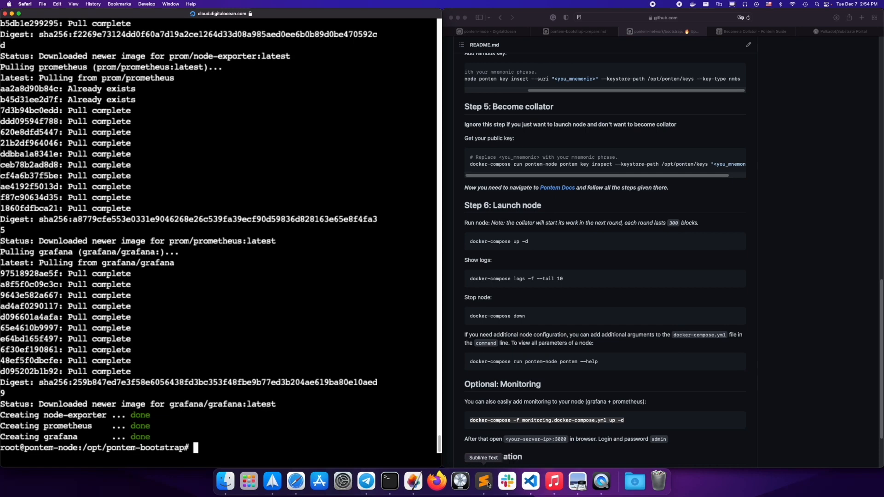
click(484, 481)
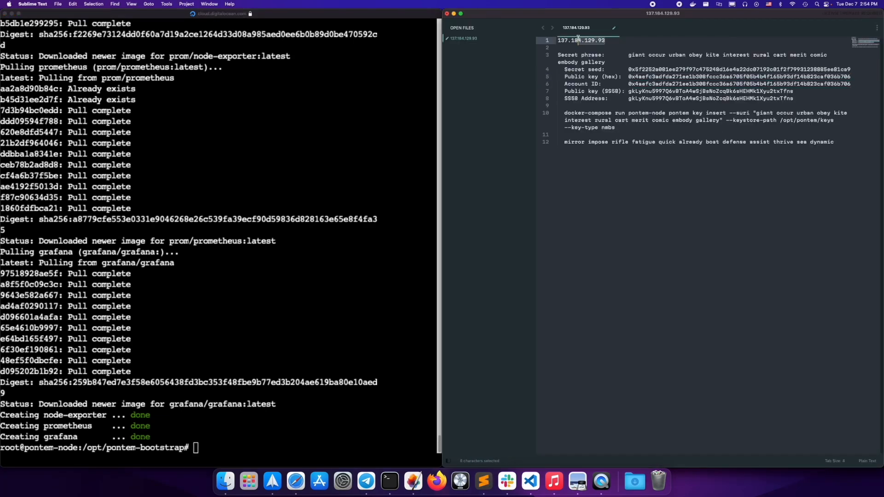
double_click(578, 40)
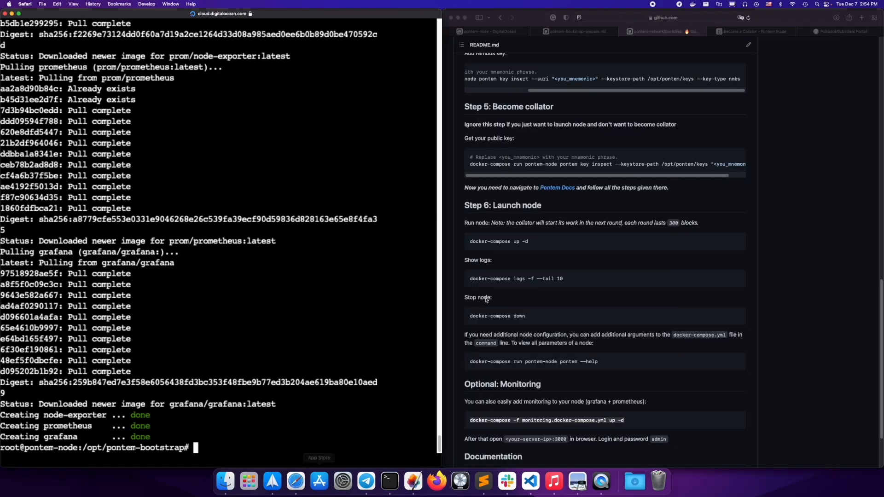
click(859, 17)
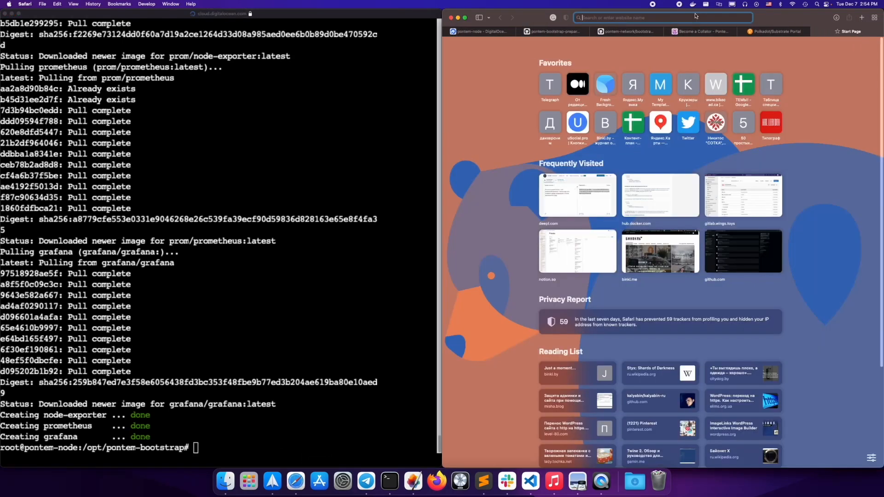
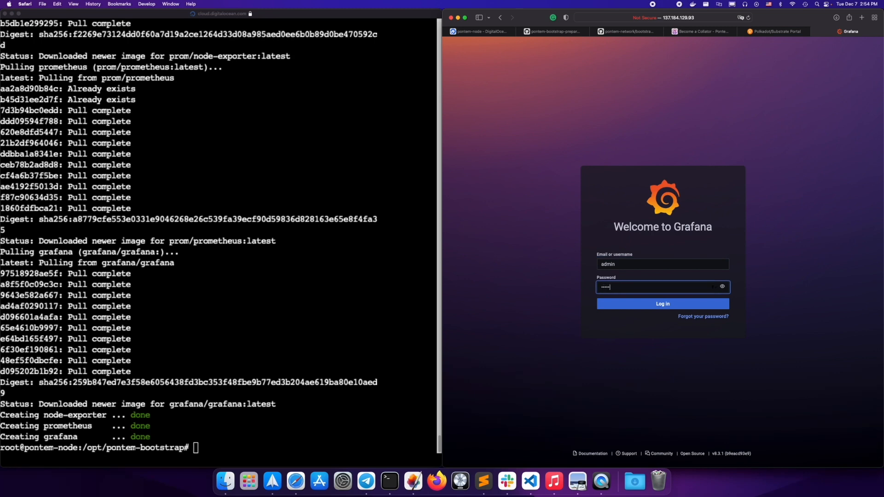
Sign in to Grafana at 137.184.129.93:3000 as admin and reach the Dashboards list
click(663, 304)
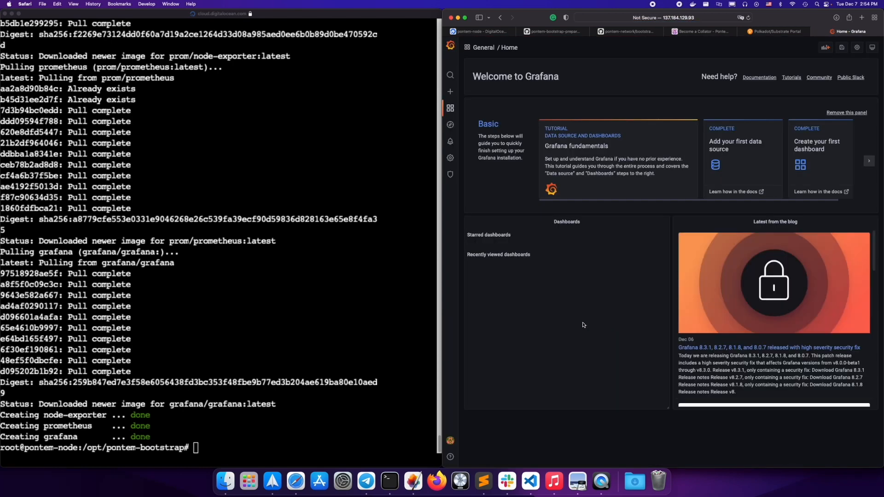
click(449, 108)
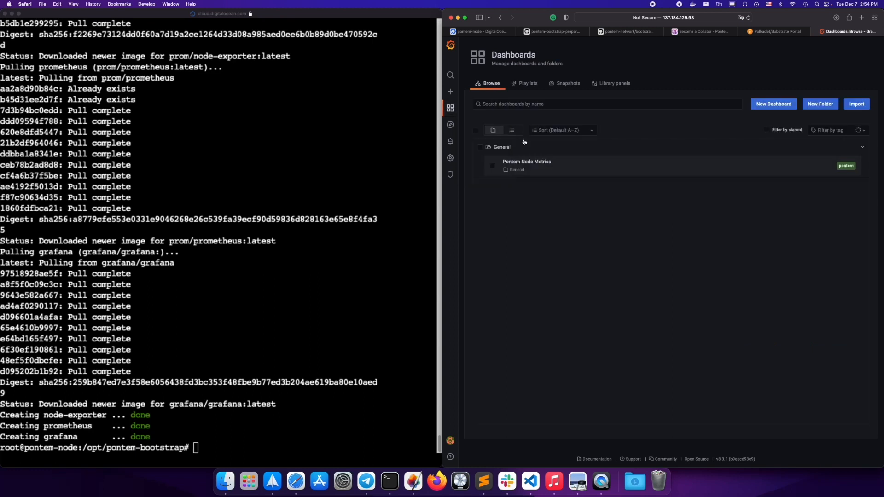
View the Pontem Node Metrics dashboard: node UP, block heights 10436 and 5432, 27 peers
click(525, 161)
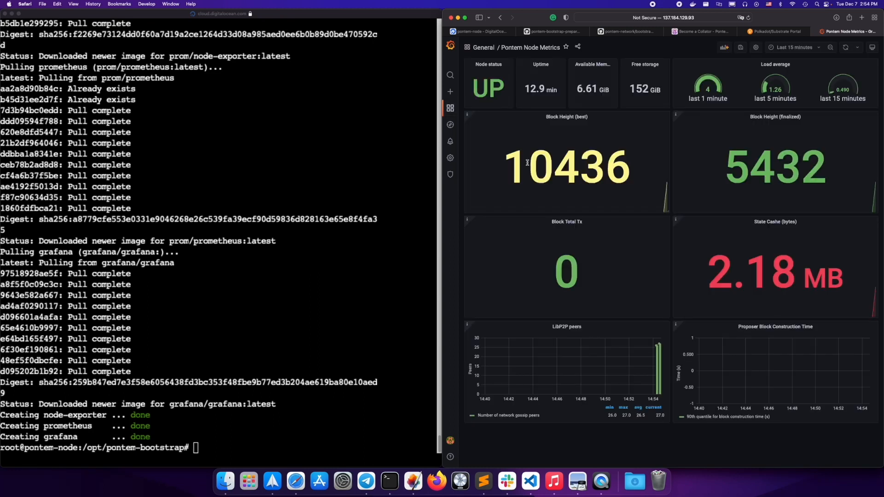
mouse_move(738, 169)
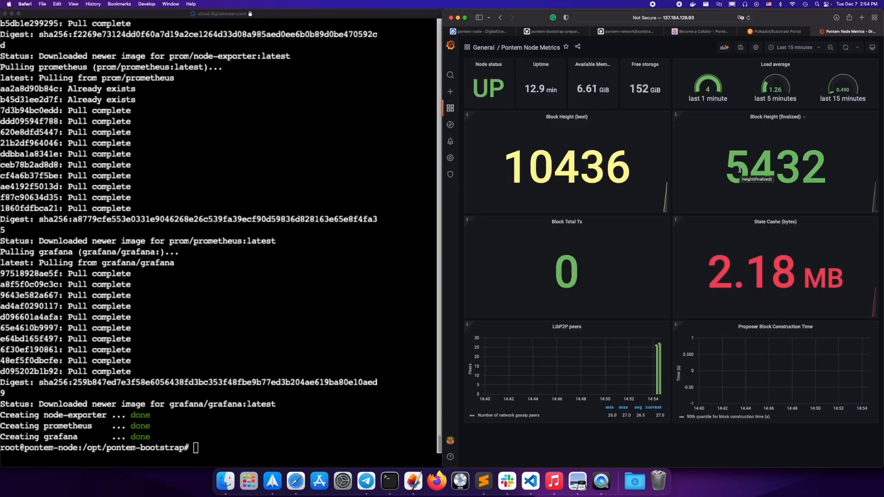